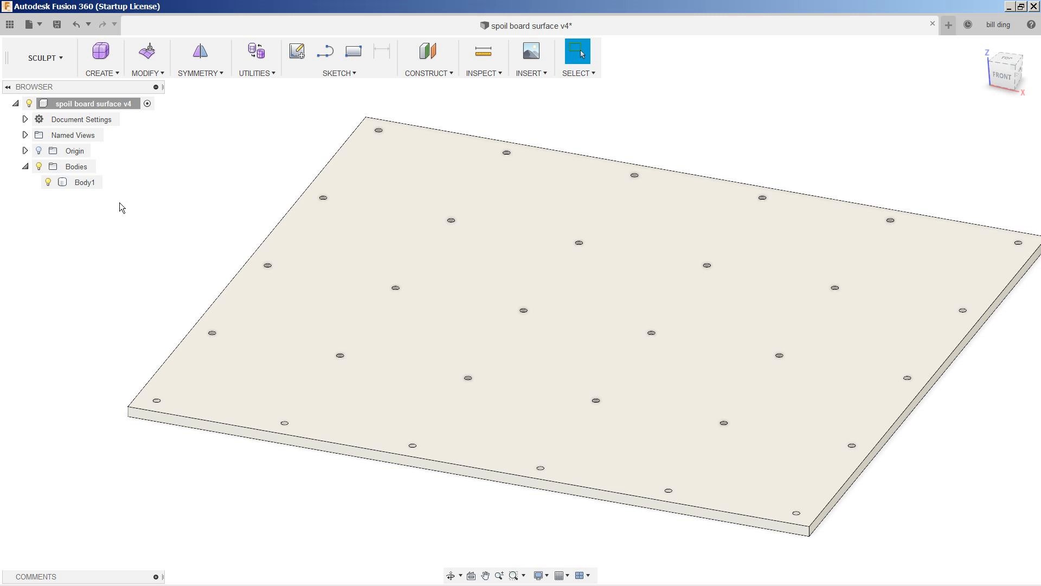
Step: Select the board body, switch to the Manufacture workspace and start a new milling setup
{"action": "left_click", "coordinate": [84, 182]}
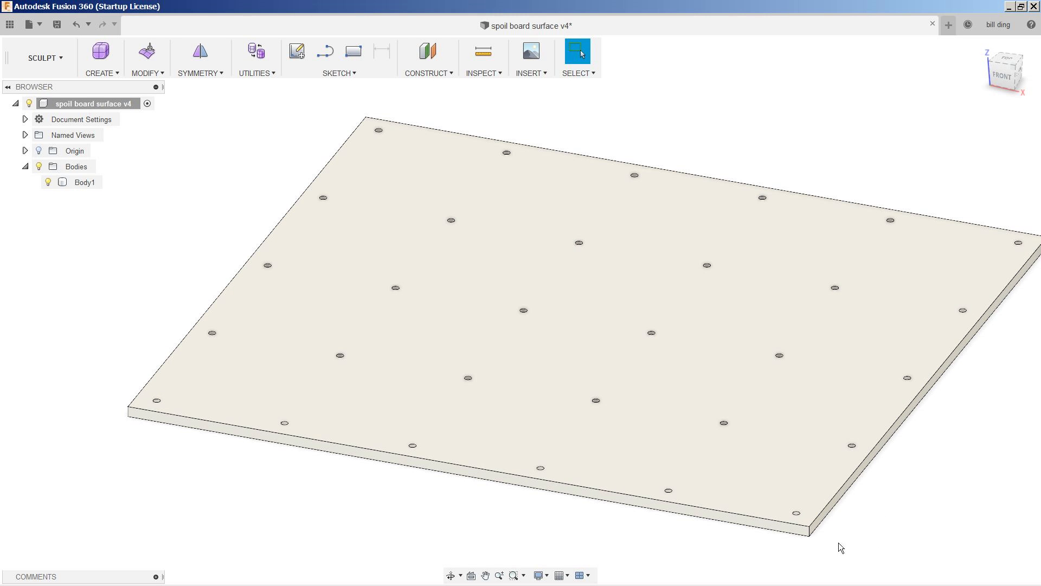
{"action": "left_click", "coordinate": [85, 182]}
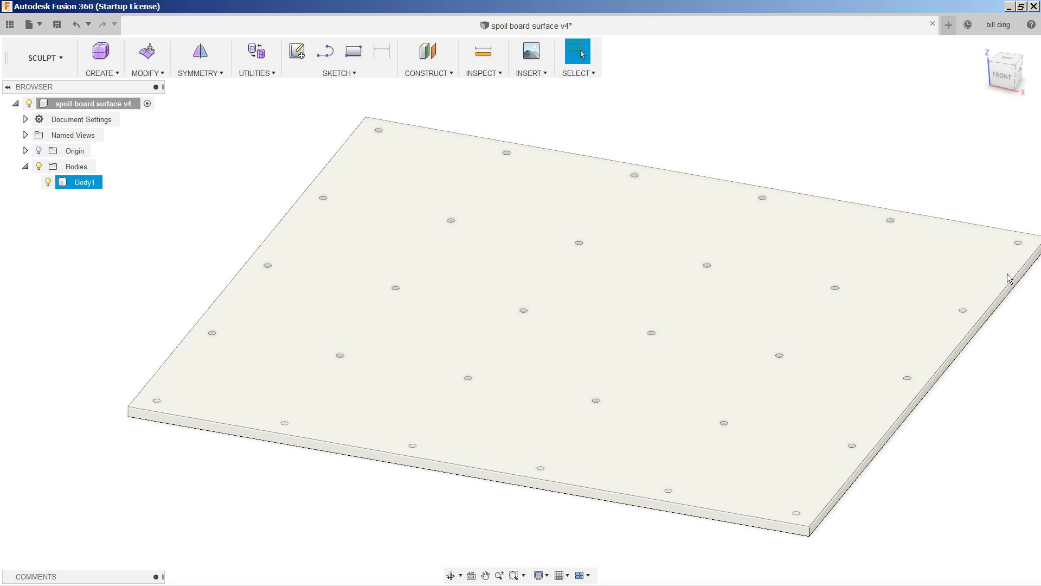
{"action": "mouse_move", "coordinate": [165, 403]}
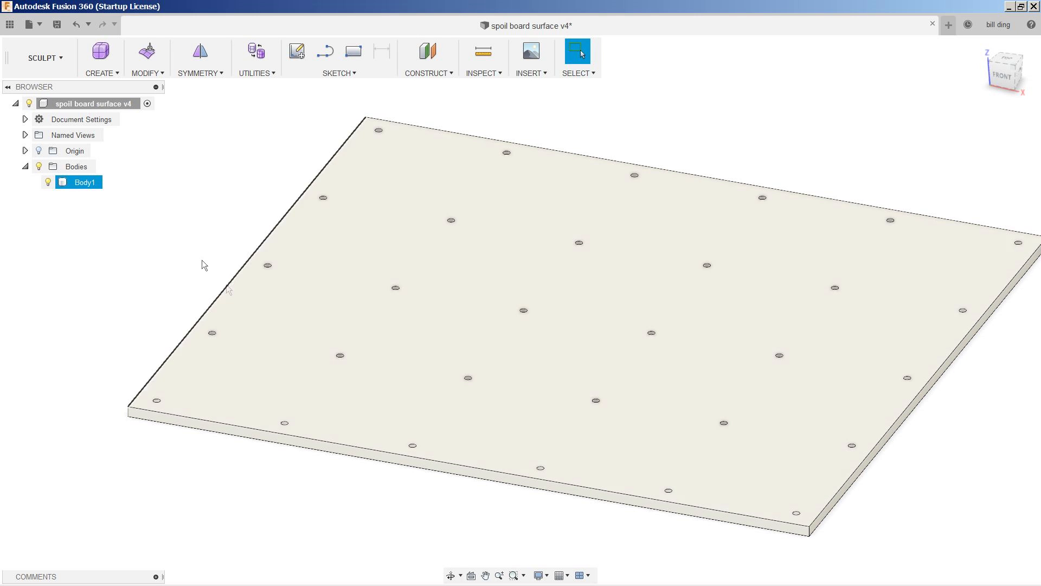
{"action": "left_click", "coordinate": [42, 58]}
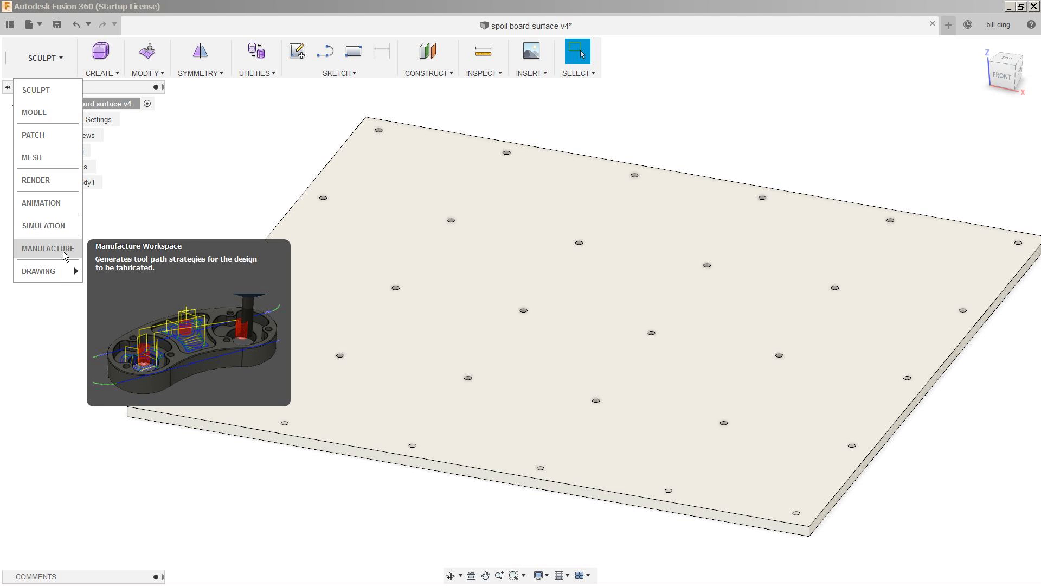
{"action": "left_click", "coordinate": [46, 247]}
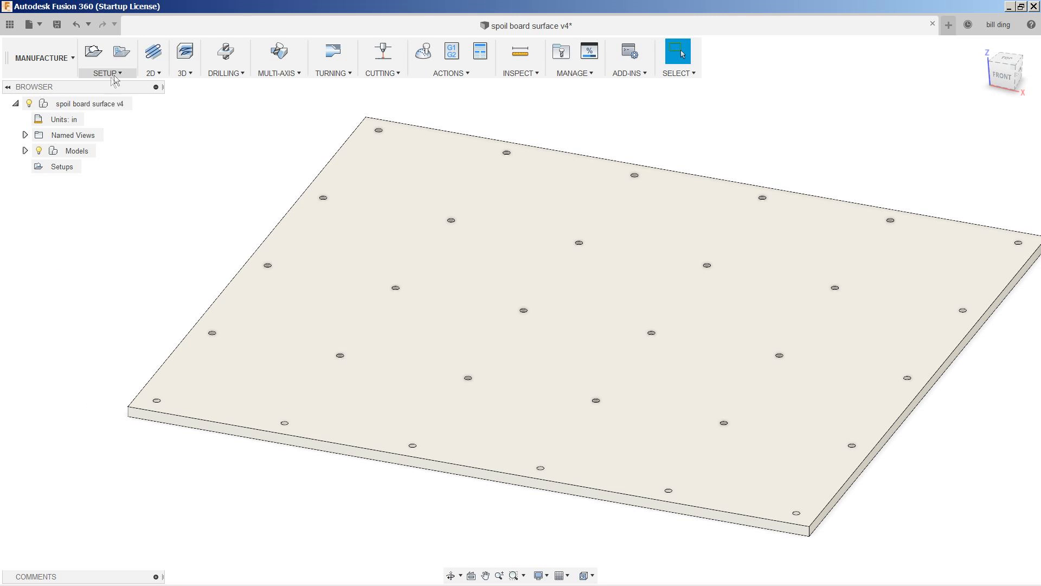
{"action": "left_click", "coordinate": [93, 51]}
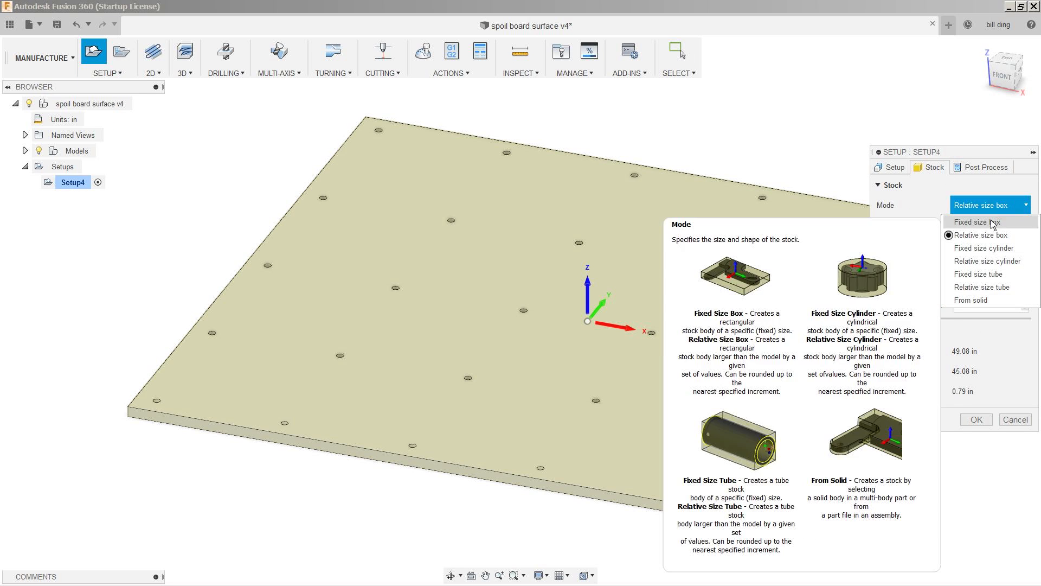
Step: Make the stock a fixed-size 49 x 45 in box and place the work origin at the board's left top corner
{"action": "left_click", "coordinate": [977, 221]}
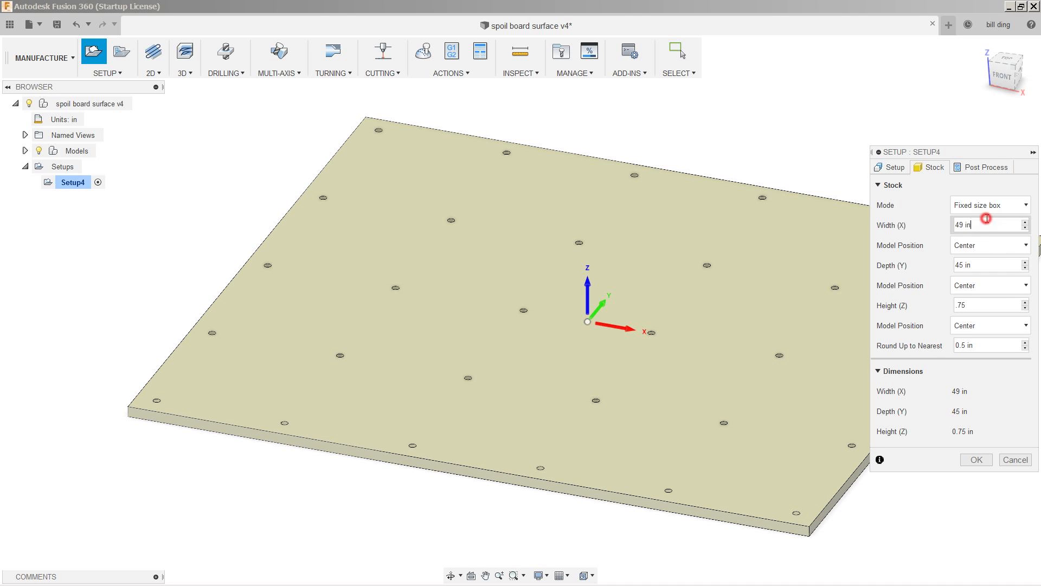
{"action": "left_click", "coordinate": [893, 167]}
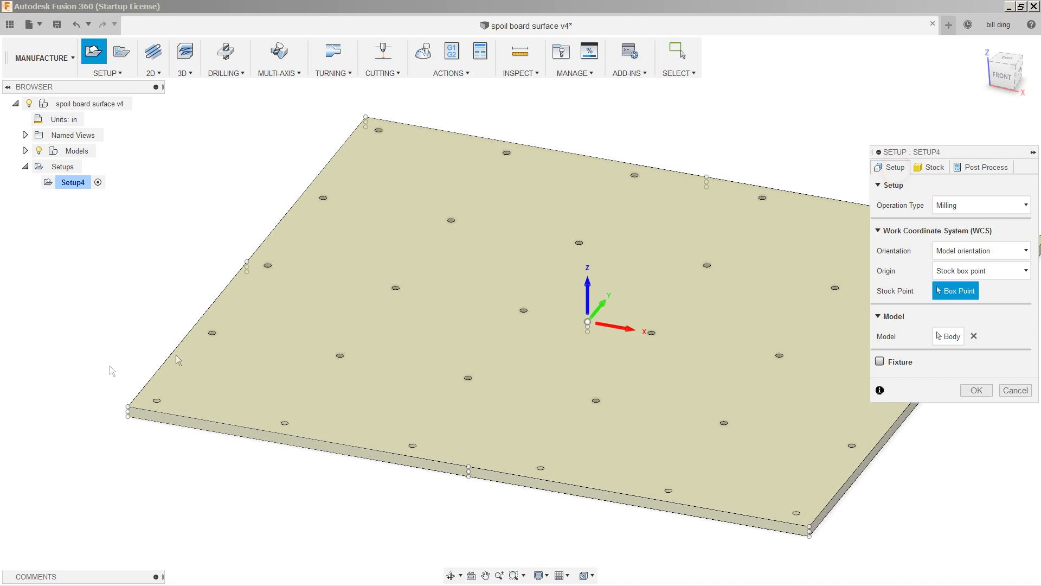
{"action": "mouse_move", "coordinate": [129, 409]}
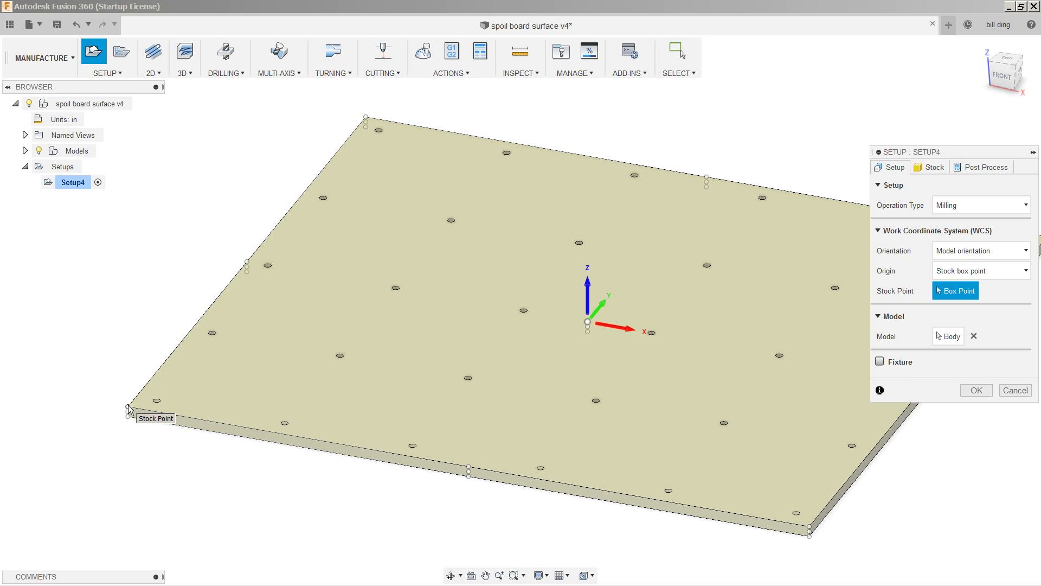
{"action": "left_click", "coordinate": [129, 407]}
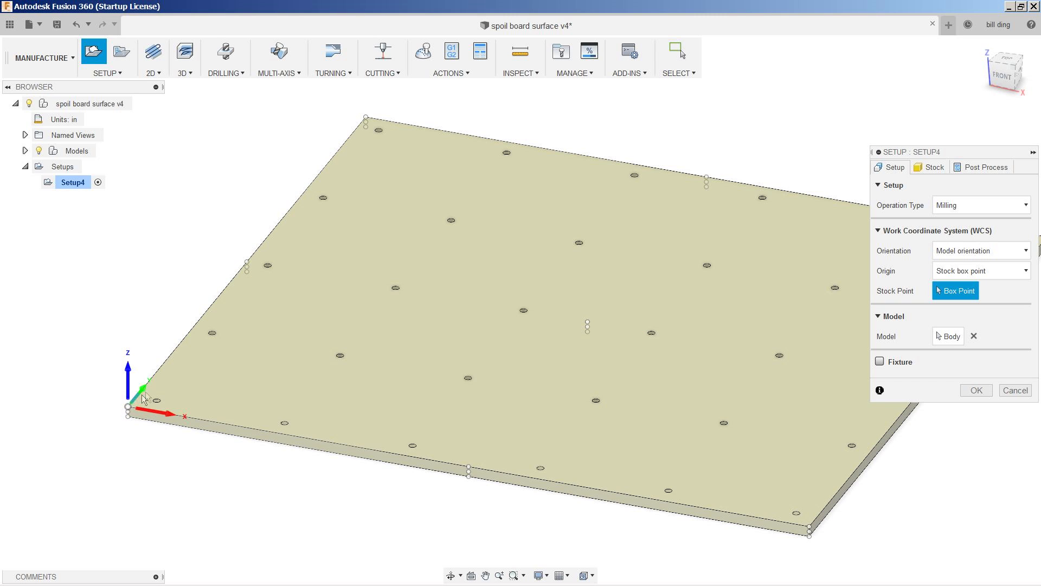
{"action": "mouse_move", "coordinate": [330, 413]}
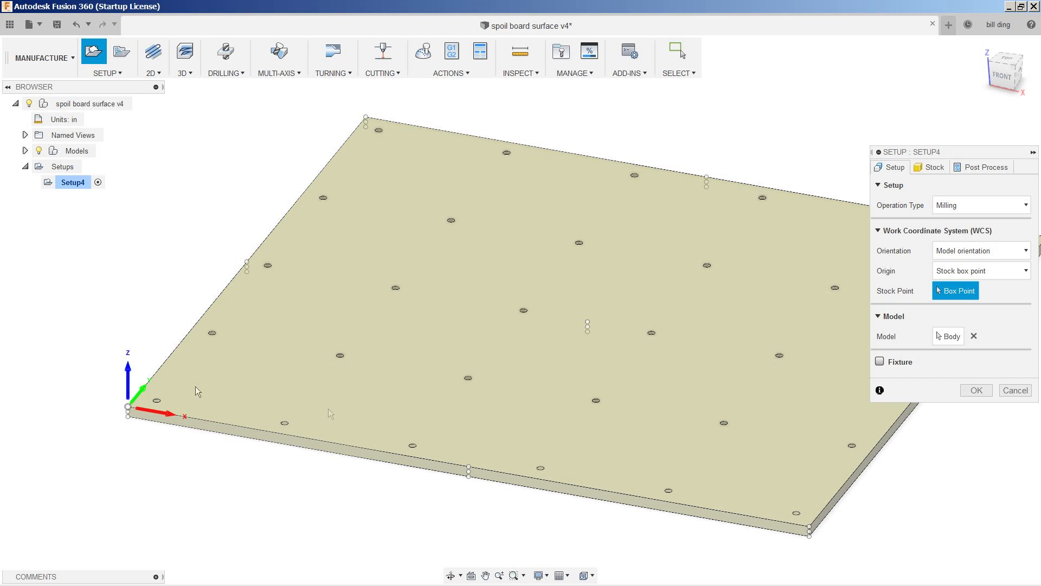
Step: Confirm Setup4 and start a 2D Bore operation using the 1/4" 2-flute spiral down-cut bit
{"action": "left_click", "coordinate": [975, 389]}
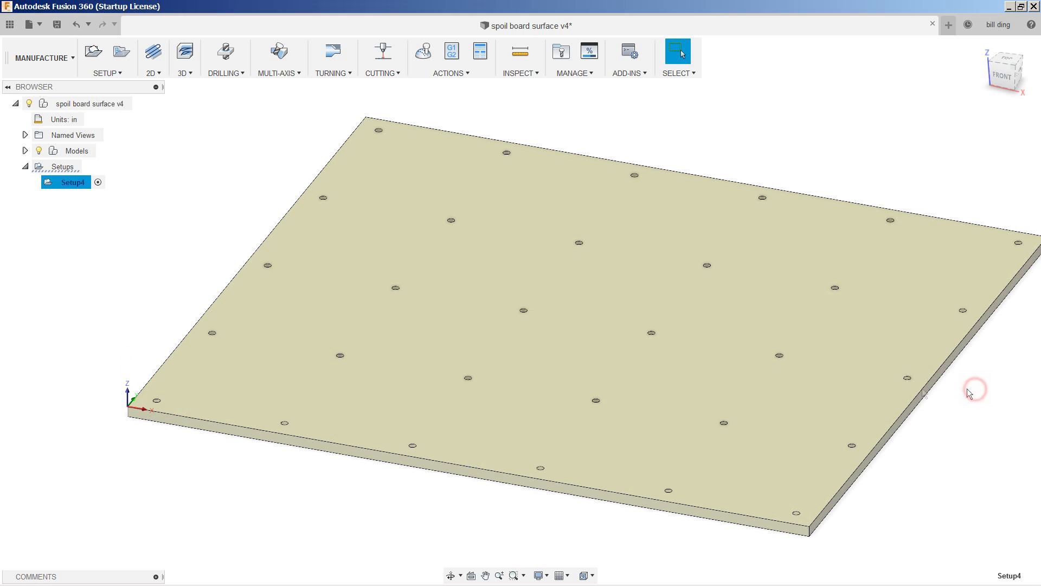
{"action": "left_click", "coordinate": [153, 58]}
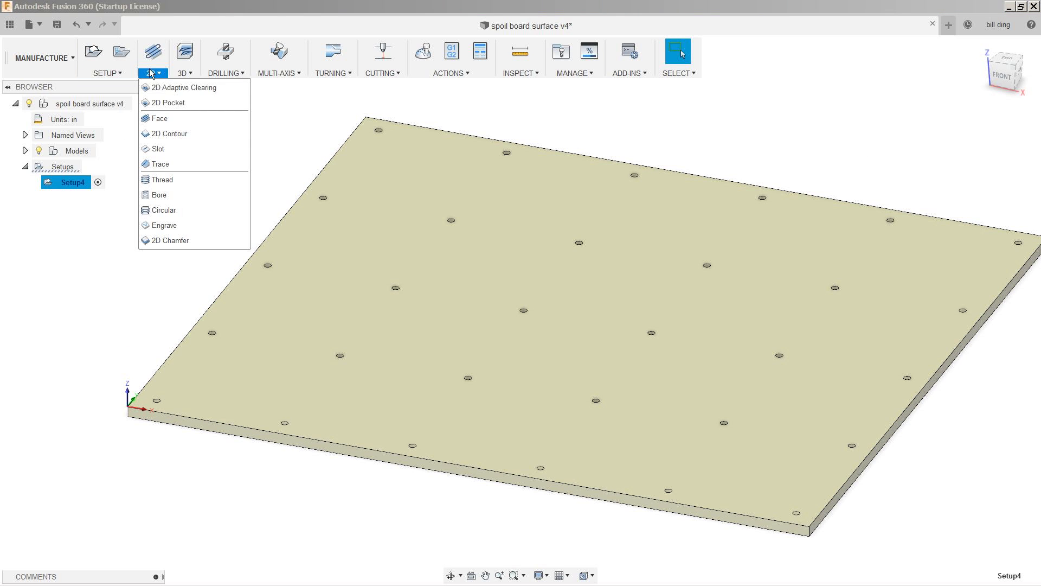
{"action": "left_click", "coordinate": [159, 194]}
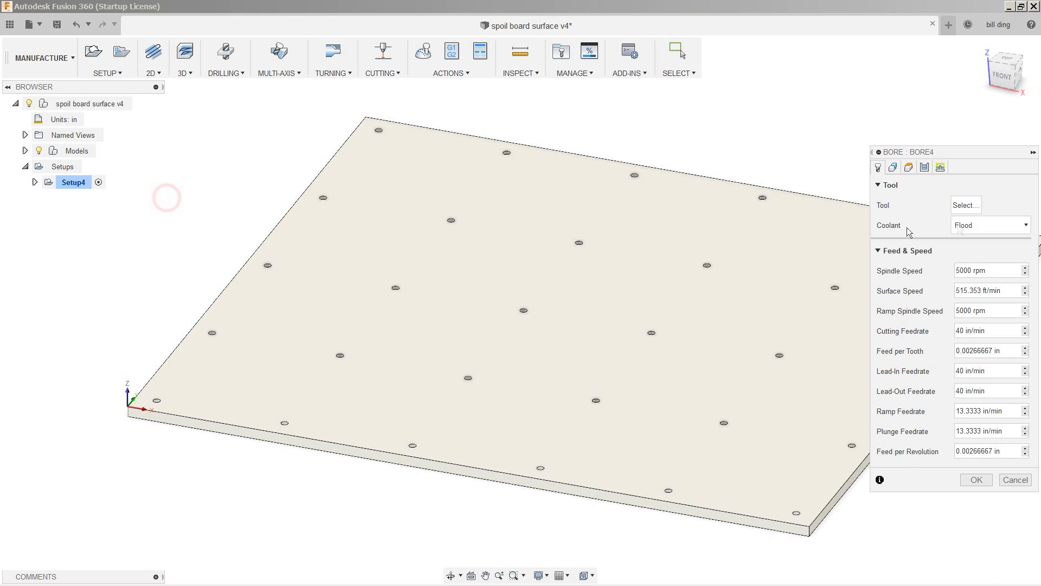
{"action": "left_click", "coordinate": [963, 205]}
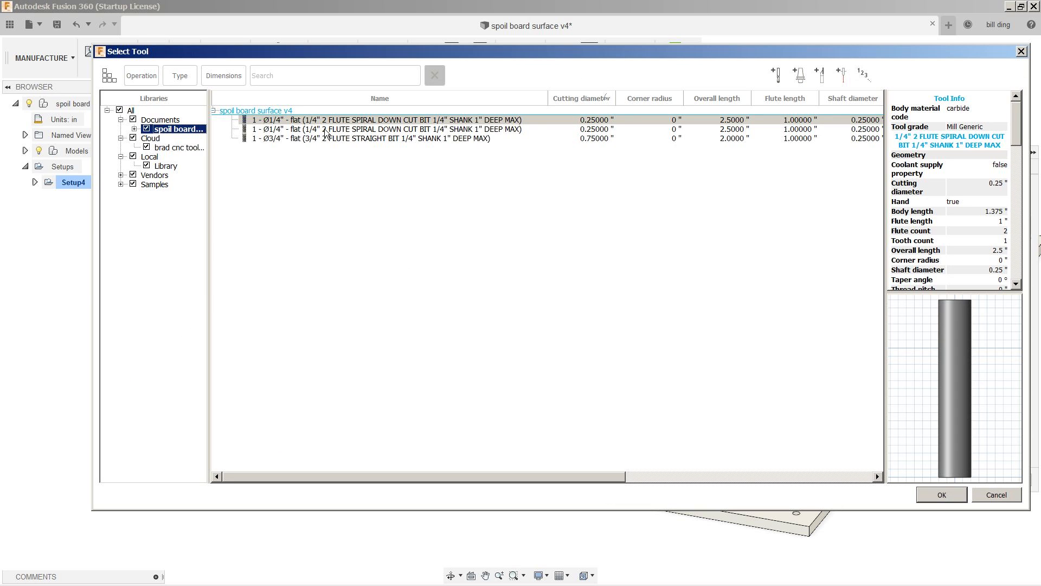
{"action": "left_click", "coordinate": [940, 495]}
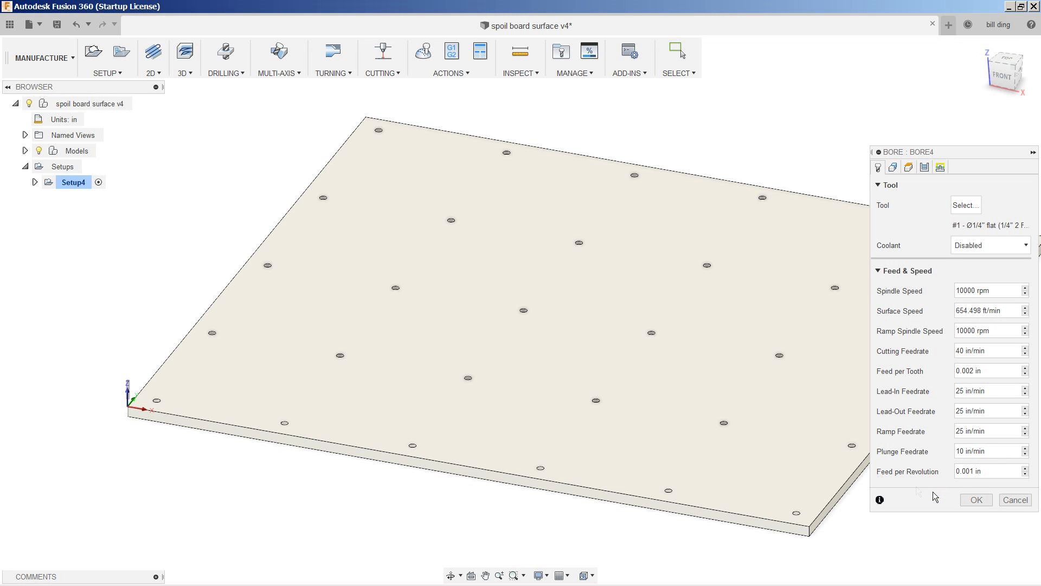
Step: Select all 30 hole faces as bore geometry and disable Optimize Order so holes cut in row order
{"action": "left_click", "coordinate": [893, 167]}
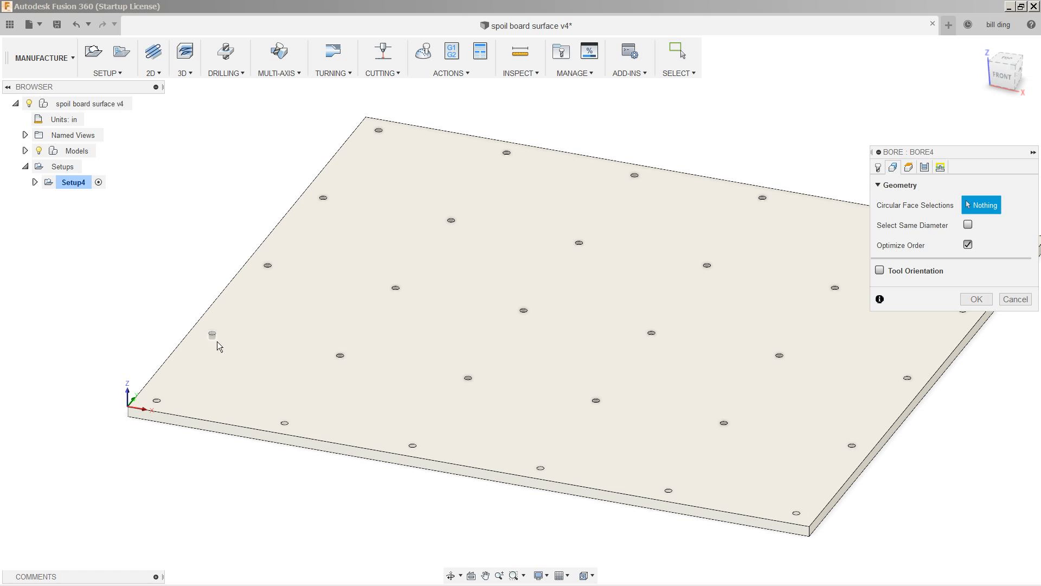
{"action": "left_click", "coordinate": [283, 425]}
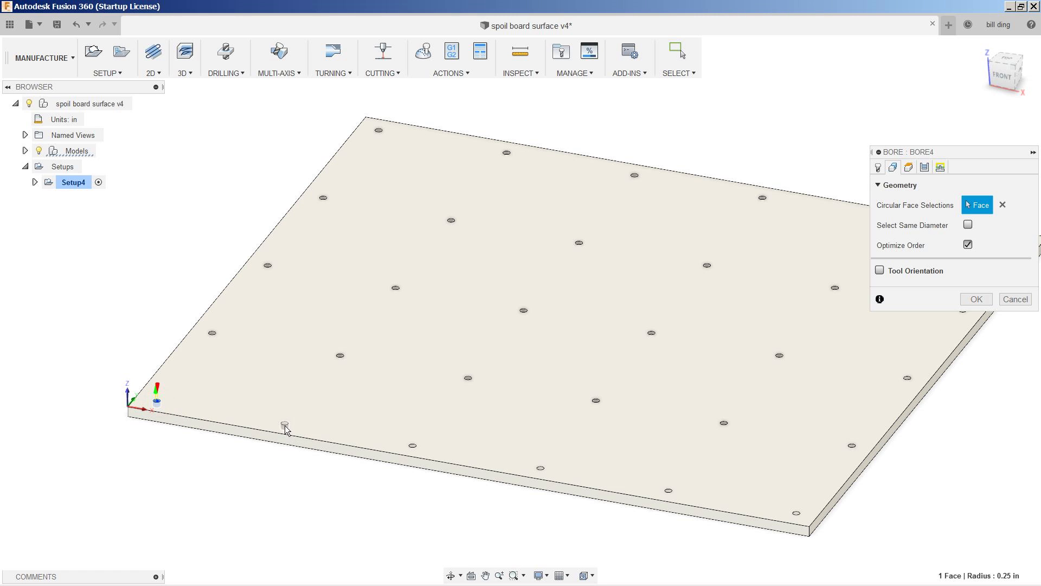
{"action": "left_click", "coordinate": [412, 445]}
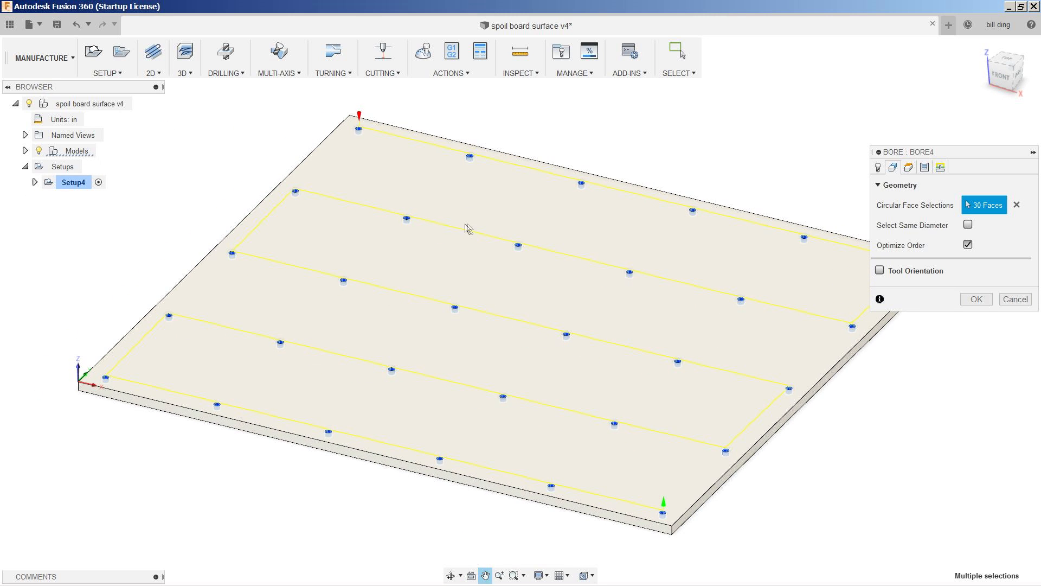
{"action": "mouse_move", "coordinate": [367, 115]}
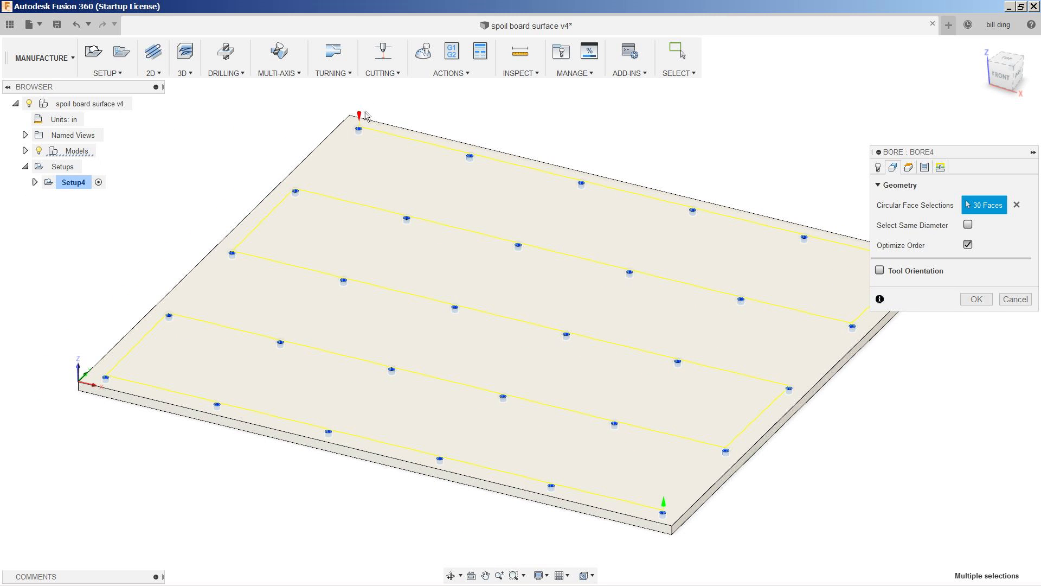
{"action": "mouse_move", "coordinate": [674, 536]}
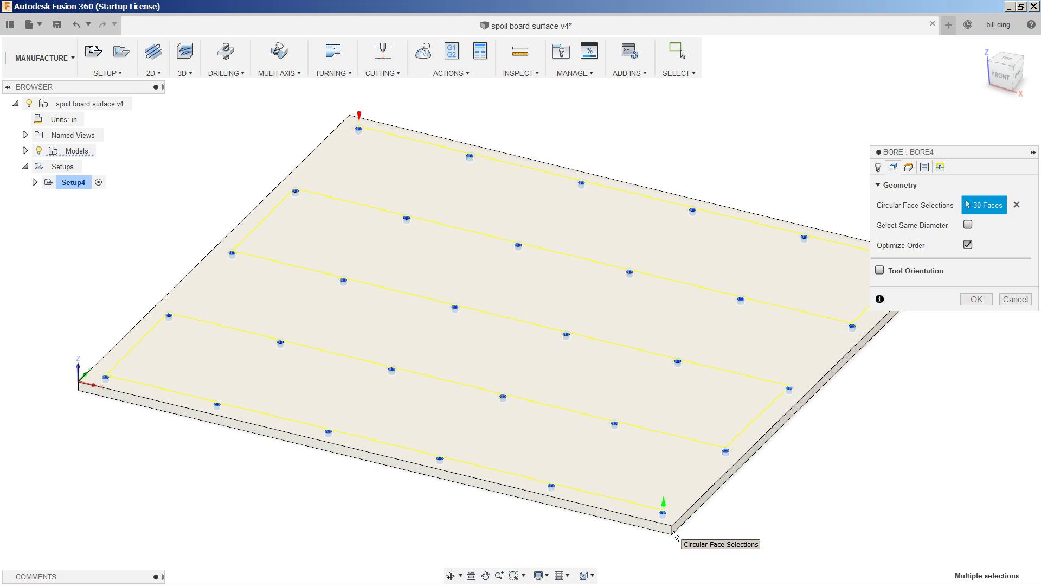
{"action": "mouse_move", "coordinate": [968, 244]}
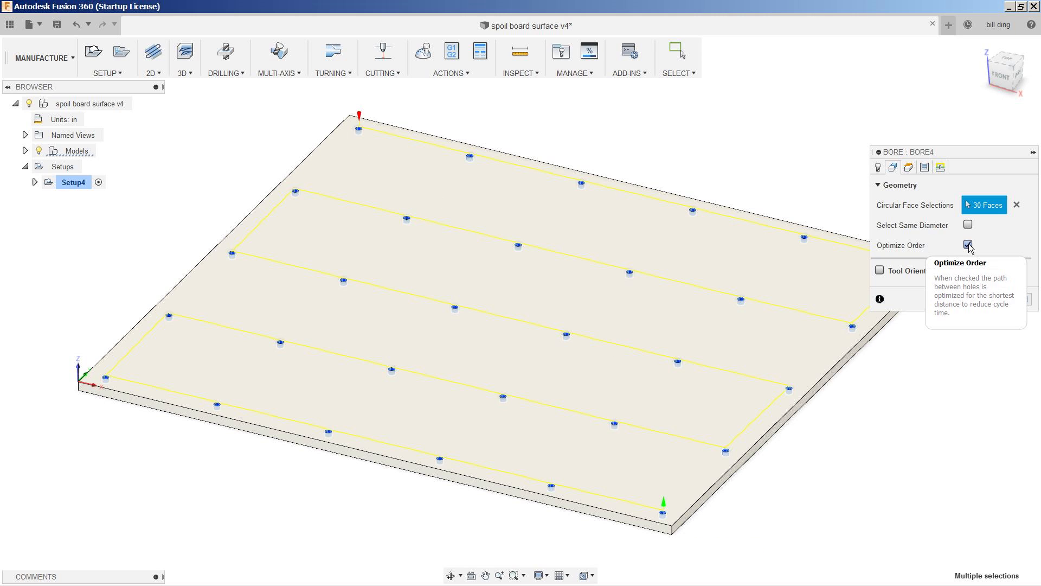
{"action": "left_click", "coordinate": [969, 244]}
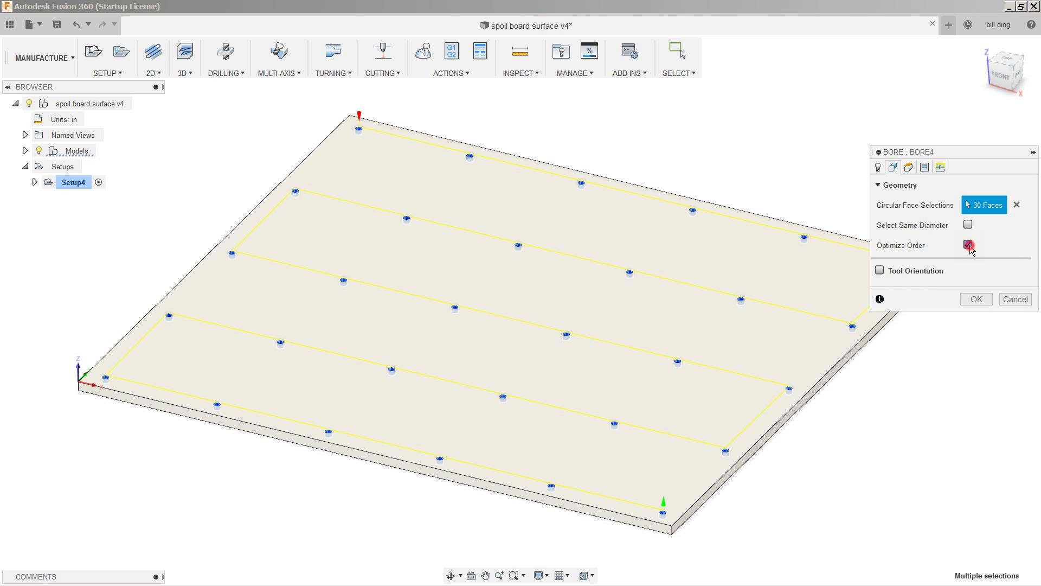
{"action": "left_click", "coordinate": [968, 245]}
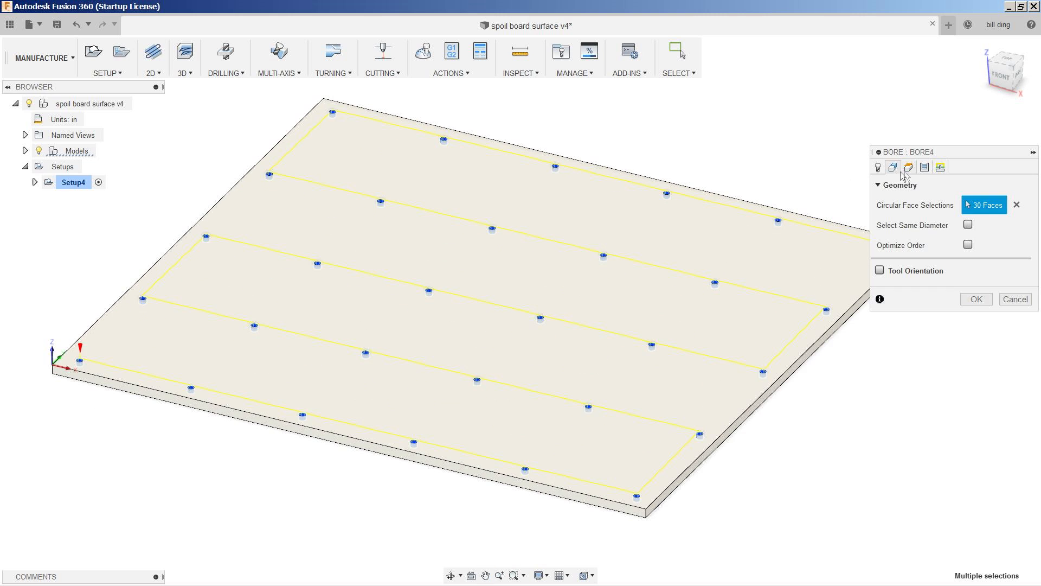
Step: Review the bore's Heights settings and show the Passes settings with the helical toolpath preview
{"action": "left_click", "coordinate": [909, 167]}
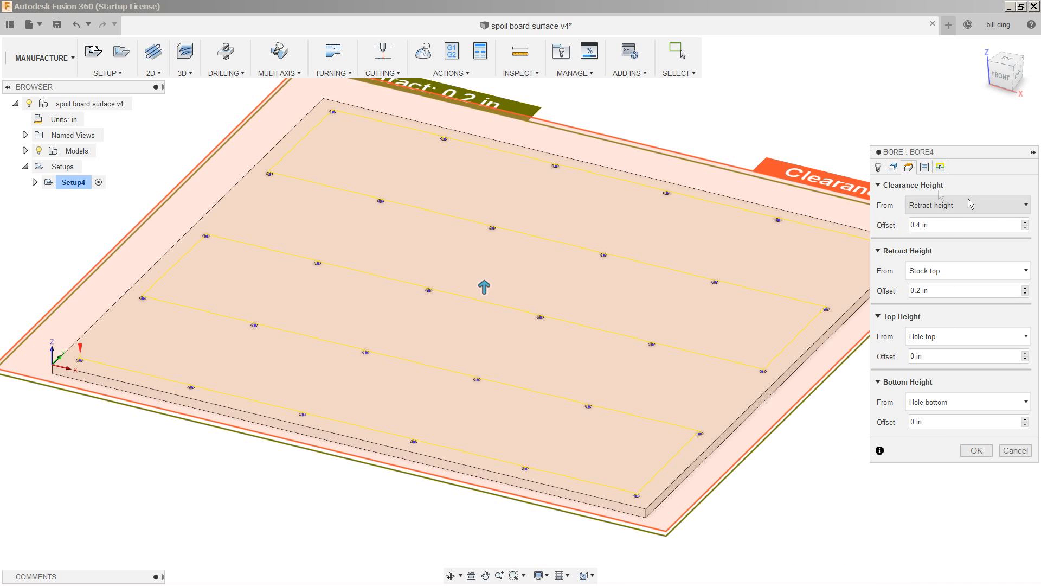
{"action": "left_click", "coordinate": [908, 167]}
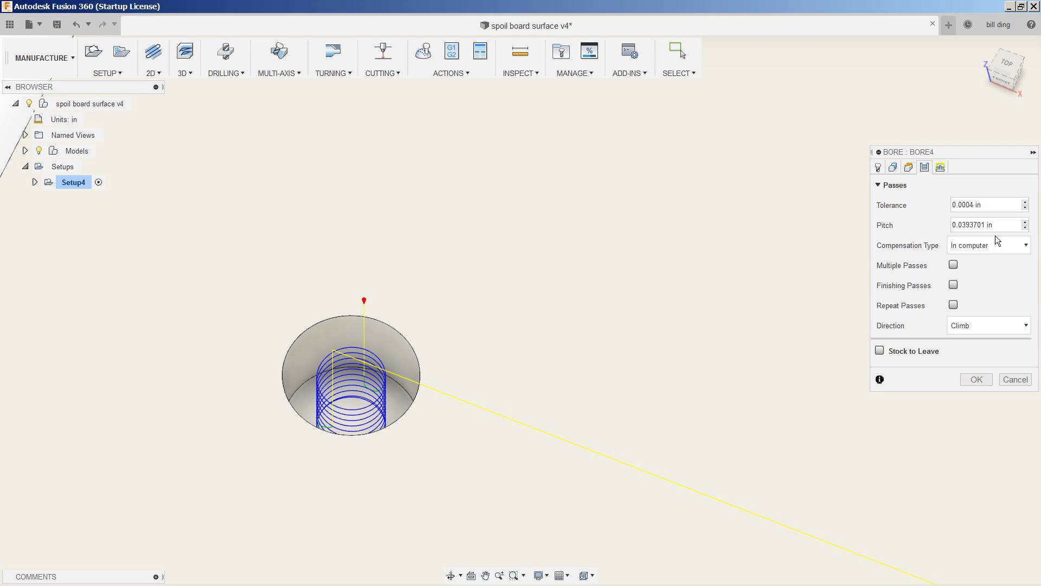
Step: Set the bore helix pitch to 0.25 in, check the linking settings and finish Bore4
{"action": "left_click", "coordinate": [986, 224]}
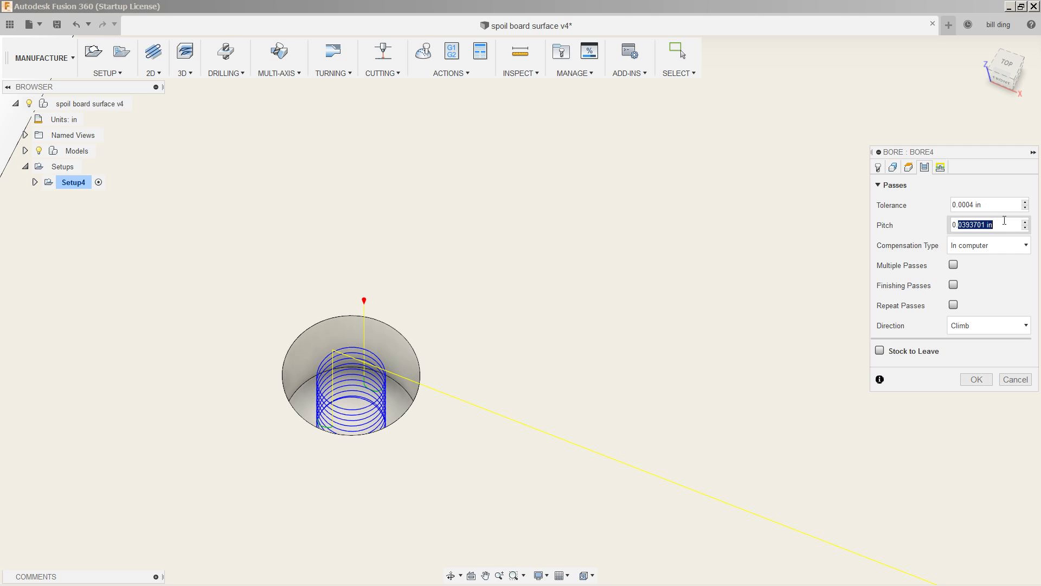
{"action": "type", "text": "0.25"}
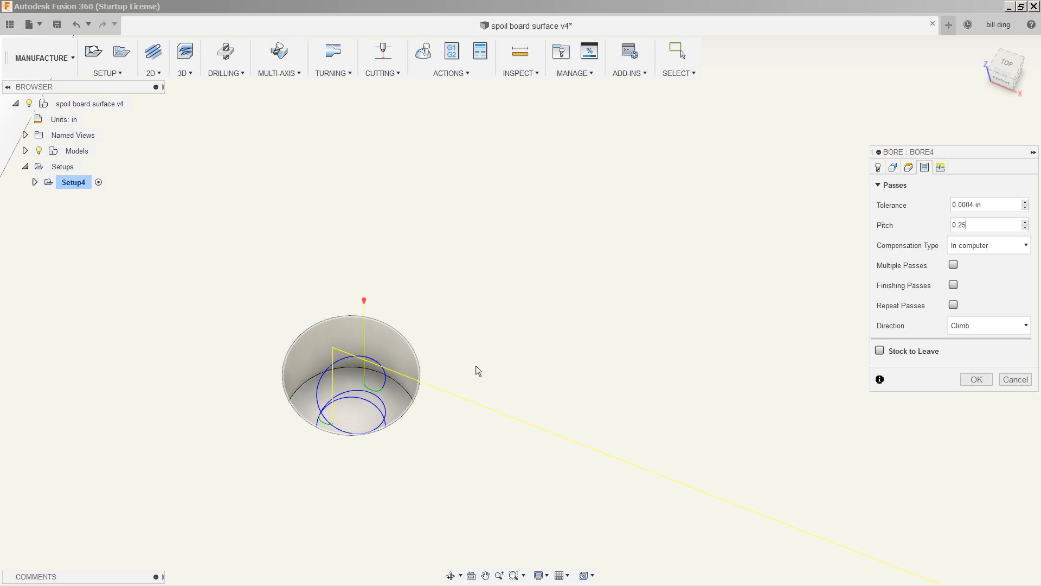
{"action": "left_click", "coordinate": [941, 167]}
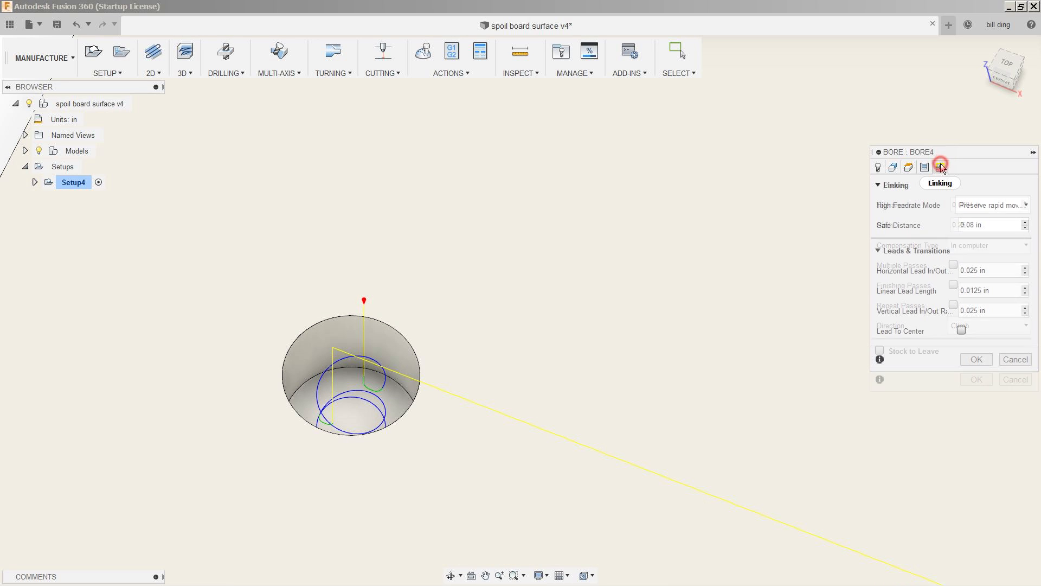
{"action": "left_click", "coordinate": [942, 167]}
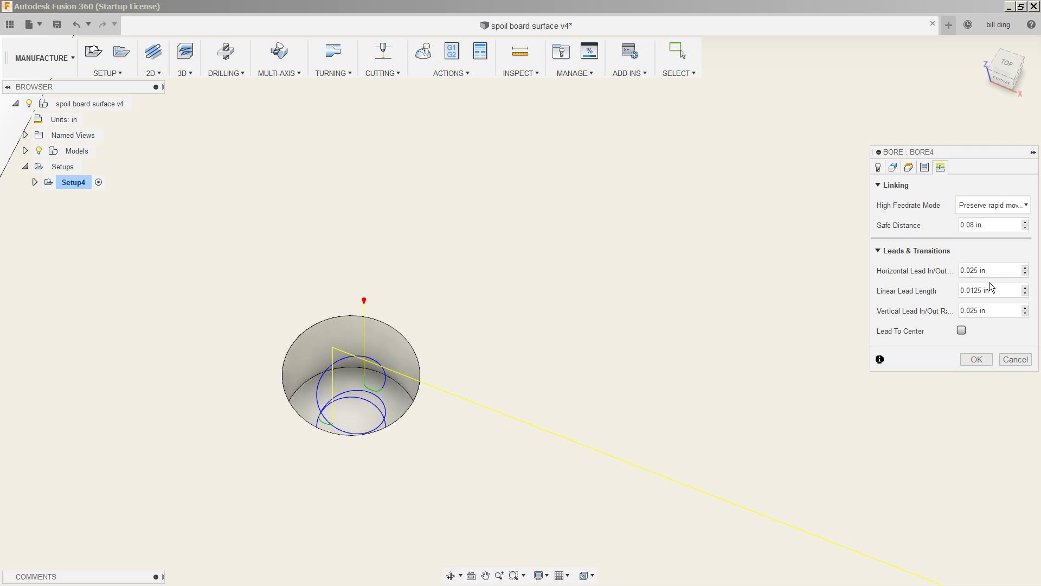
{"action": "mouse_move", "coordinate": [987, 376]}
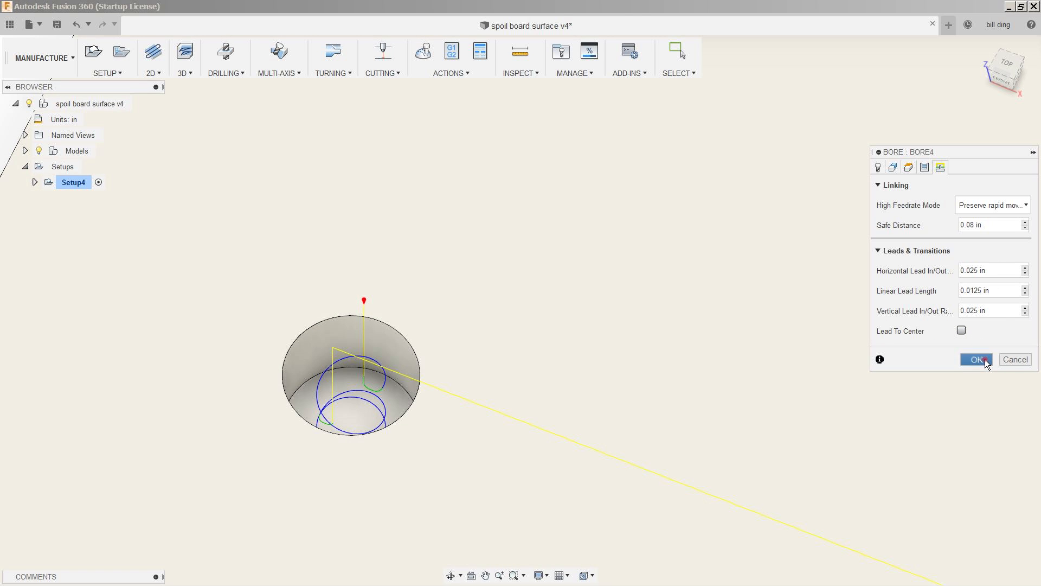
{"action": "left_click", "coordinate": [975, 359]}
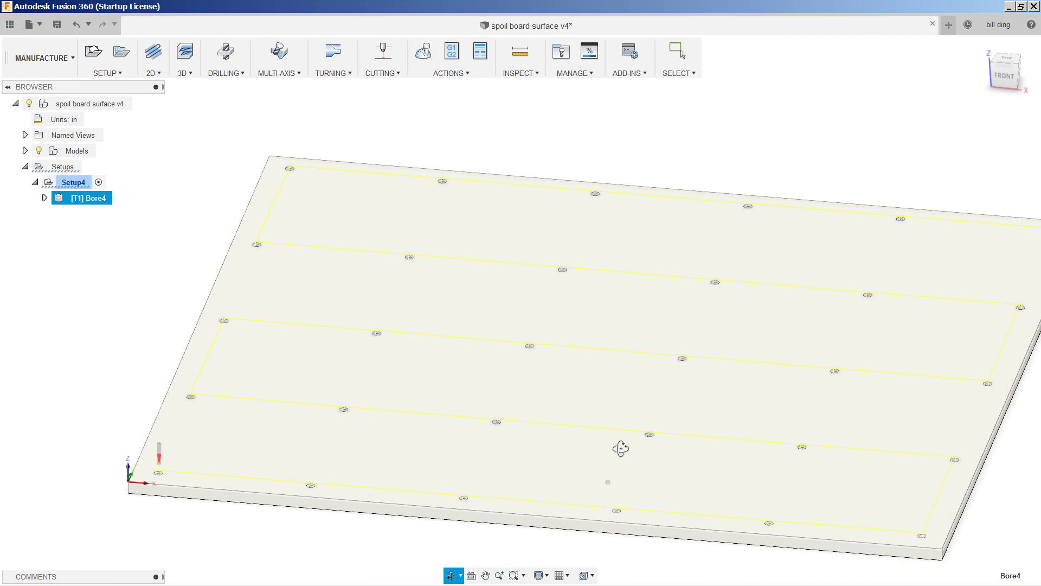
{"action": "right_click", "coordinate": [87, 198]}
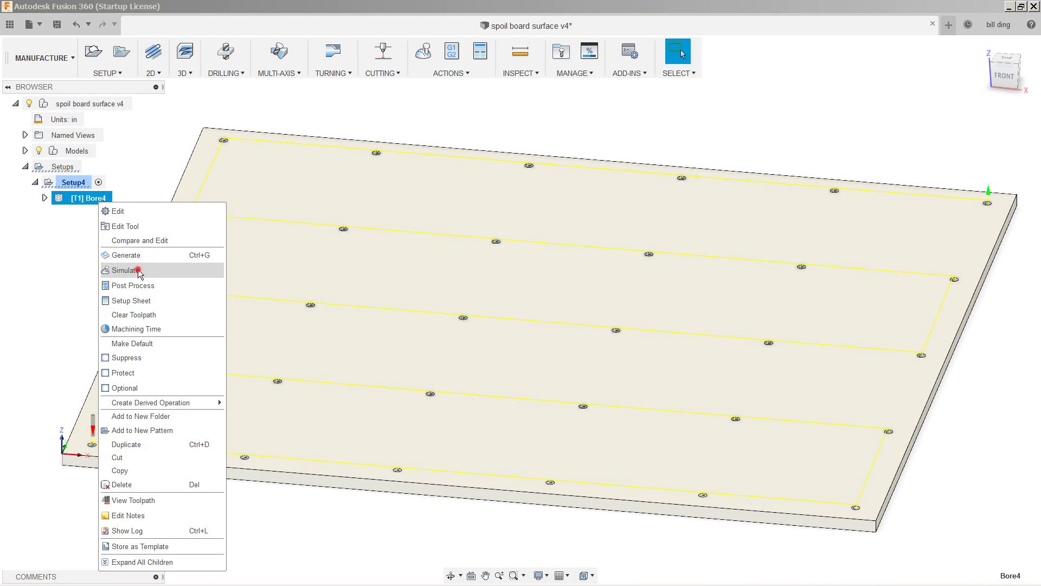
{"action": "left_click", "coordinate": [126, 271]}
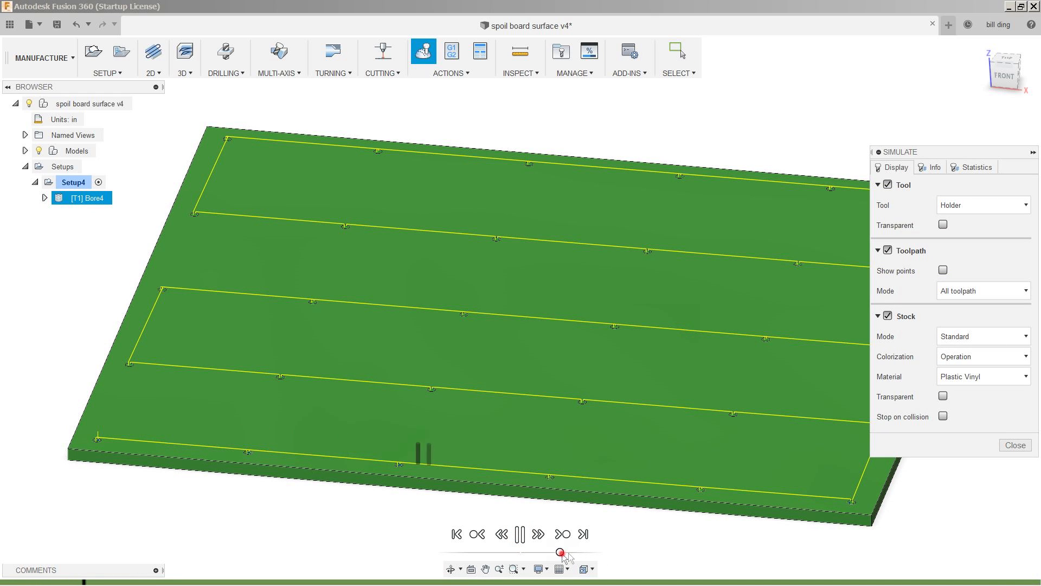
{"action": "left_click", "coordinate": [562, 533]}
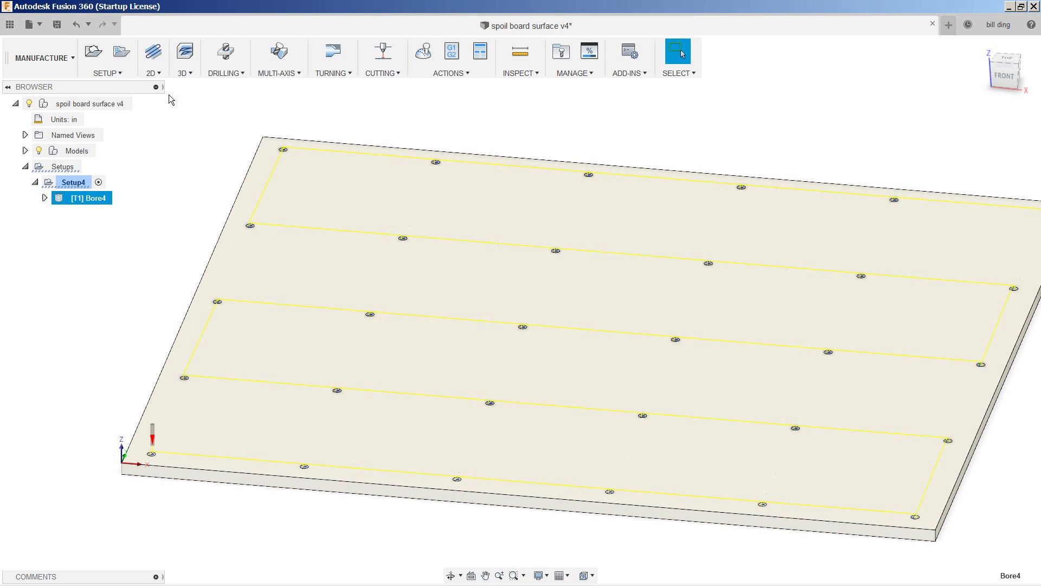
Step: Start a 2D Face operation in Setup4 using the 3/4" 2-flute straight bit
{"action": "left_click", "coordinate": [153, 58]}
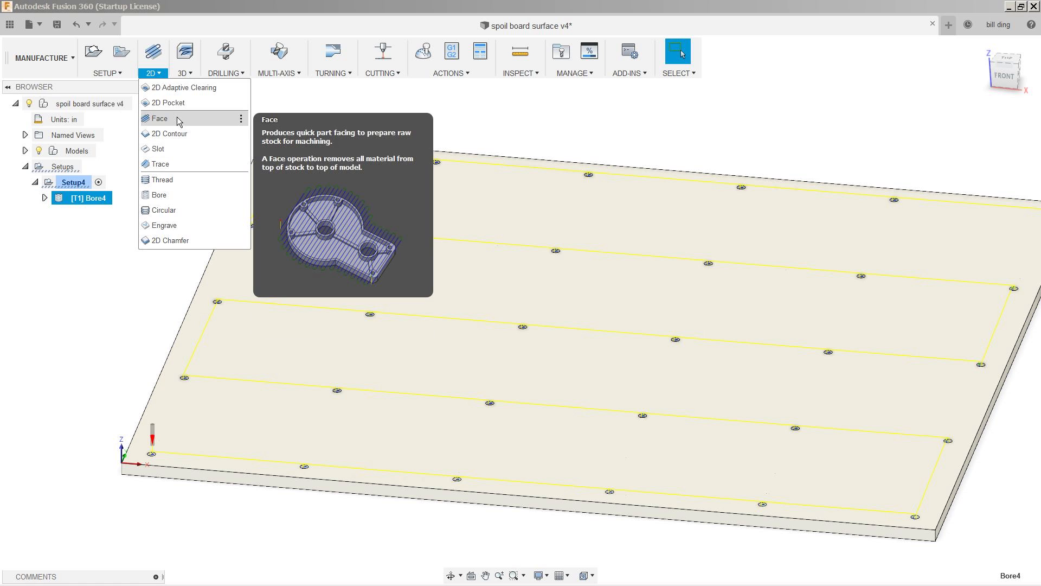
{"action": "left_click", "coordinate": [159, 118]}
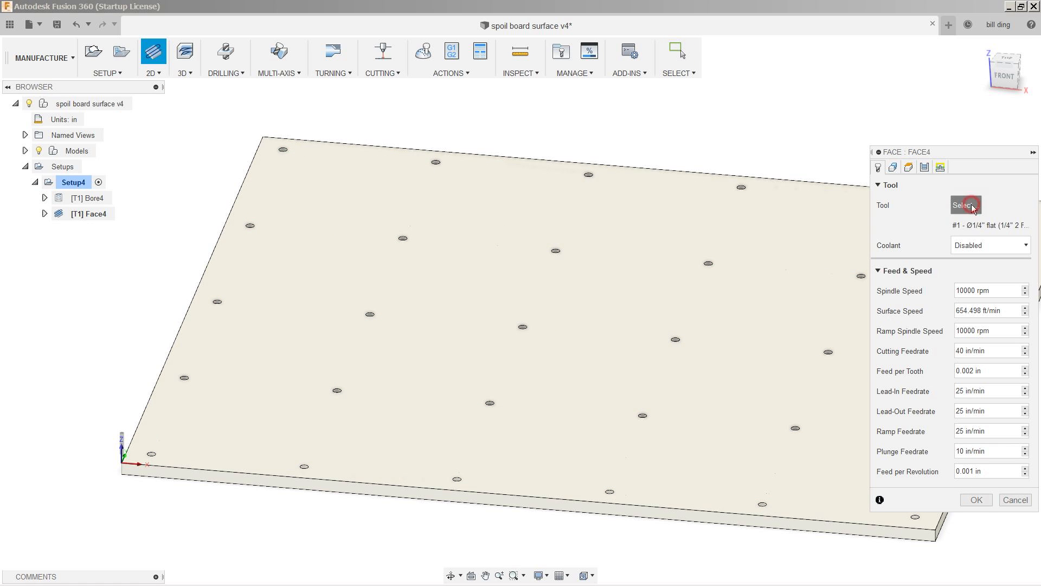
{"action": "left_click", "coordinate": [964, 204]}
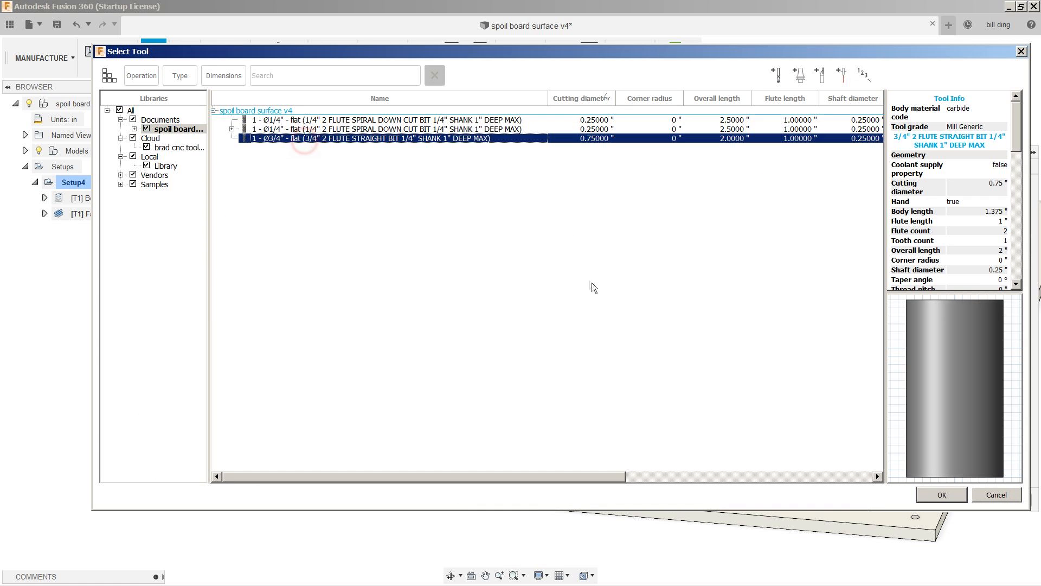
{"action": "mouse_move", "coordinate": [572, 285]}
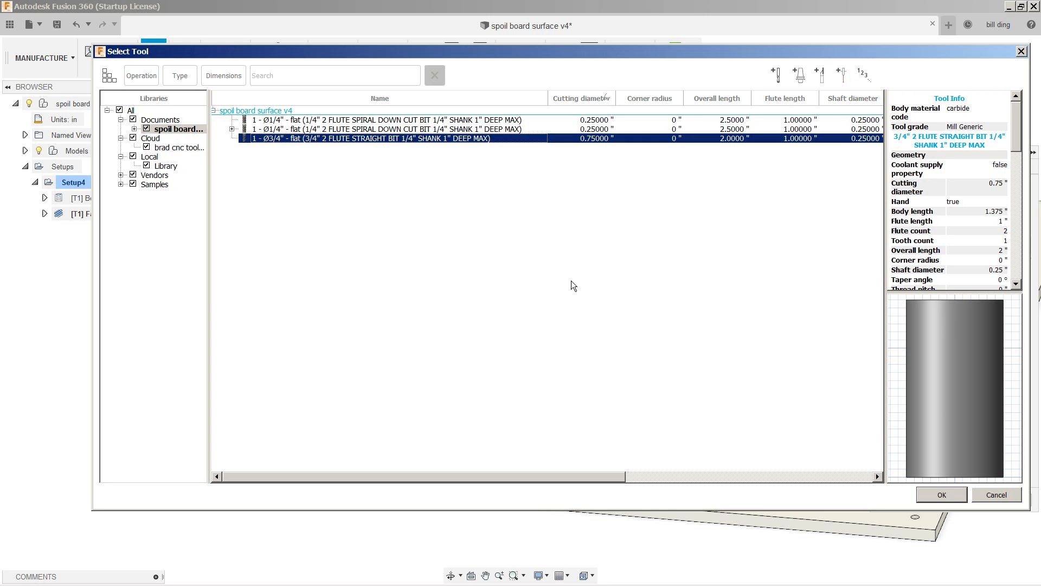
{"action": "left_click", "coordinate": [940, 494]}
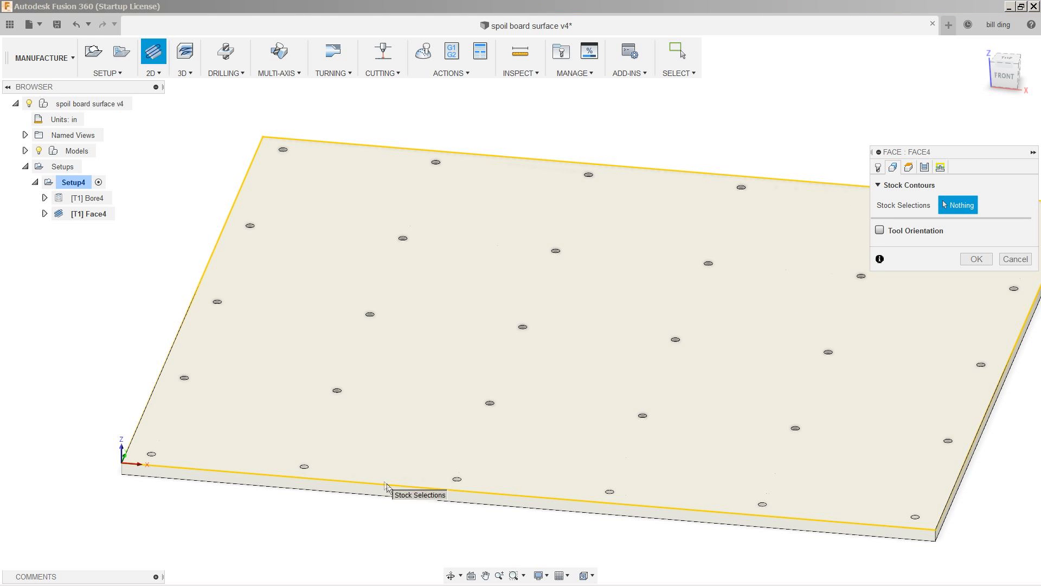
Step: Use the board's outer edge as the face stock contour and set the pass direction to 90 degrees
{"action": "left_click", "coordinate": [387, 486]}
{"action": "type", "text": "90"}
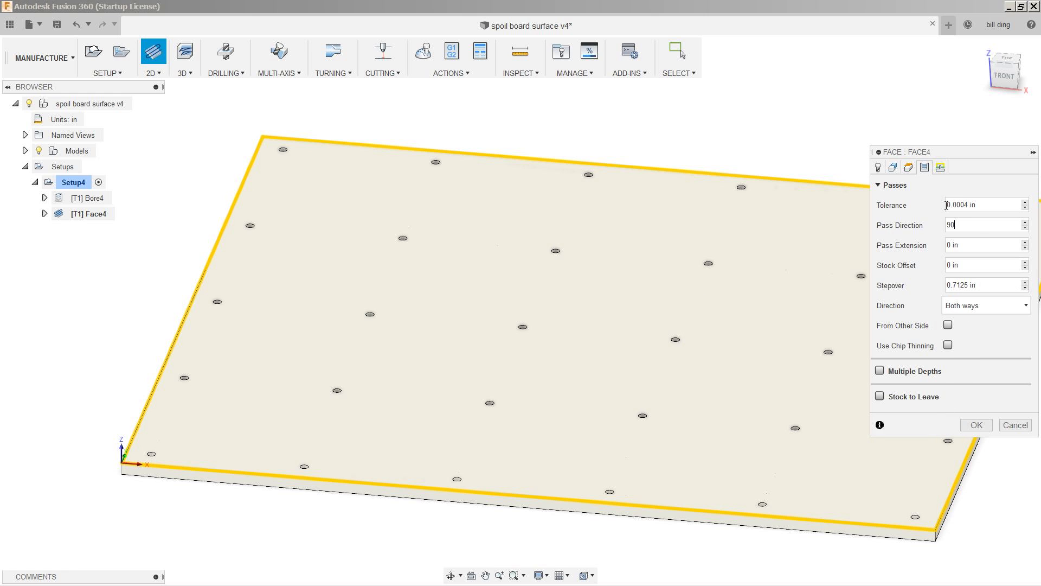
{"action": "left_click", "coordinate": [941, 167]}
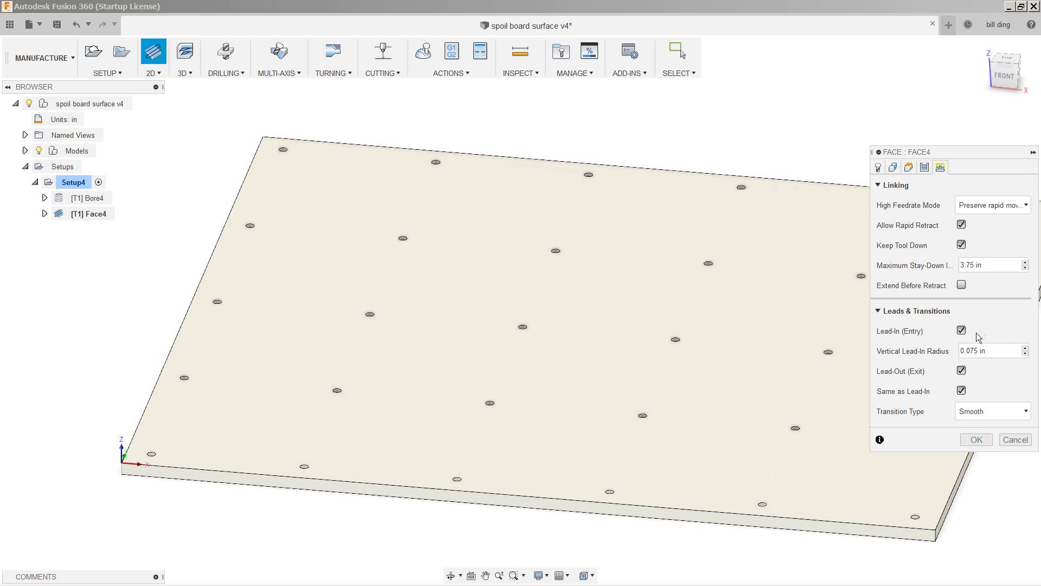
Step: Disable lead-in and lead-out, use straight-line transitions, and finish Face4
{"action": "left_click", "coordinate": [961, 329]}
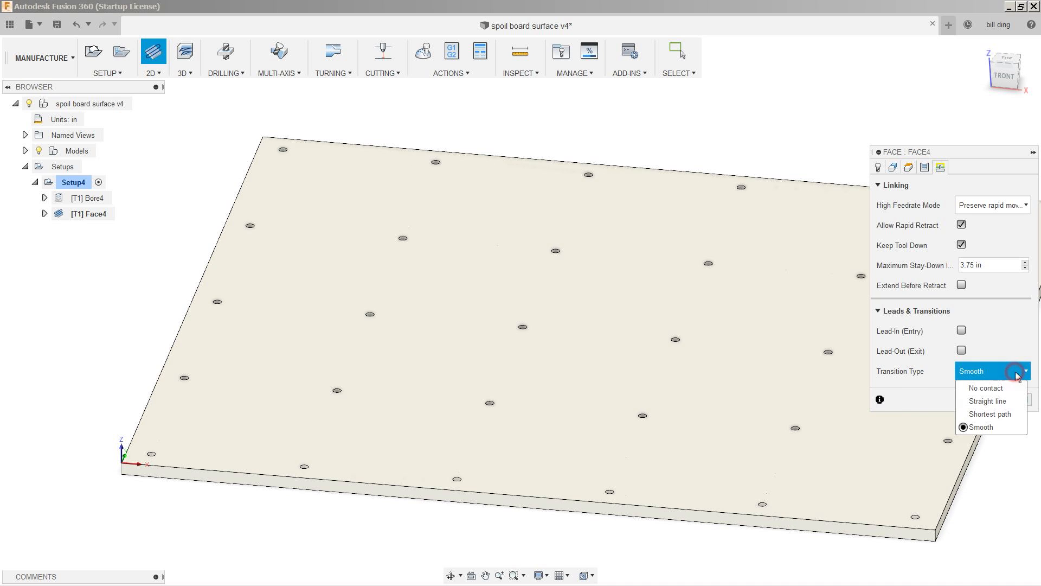
{"action": "left_click", "coordinate": [987, 400]}
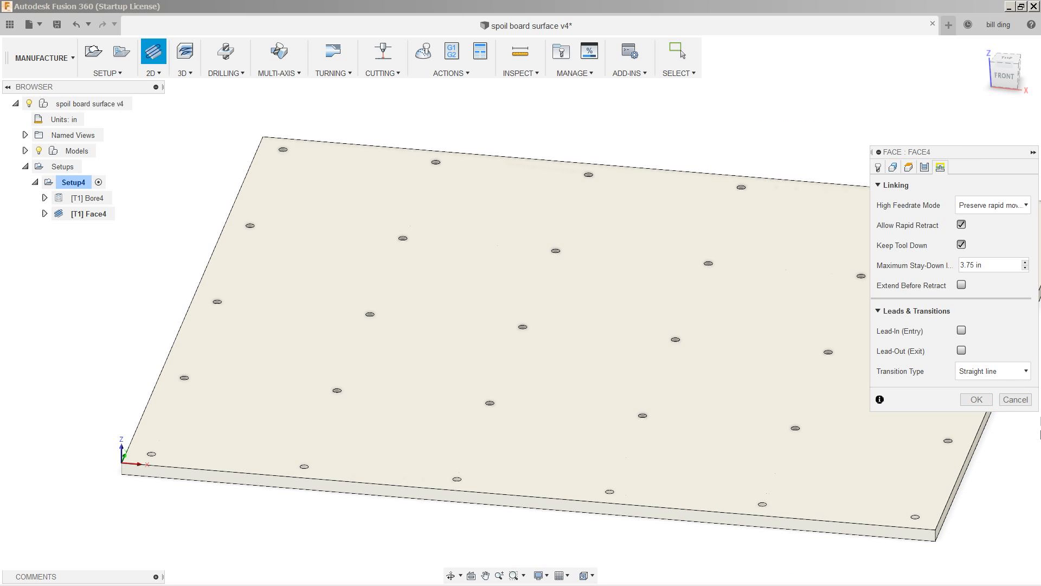
{"action": "mouse_move", "coordinate": [987, 403]}
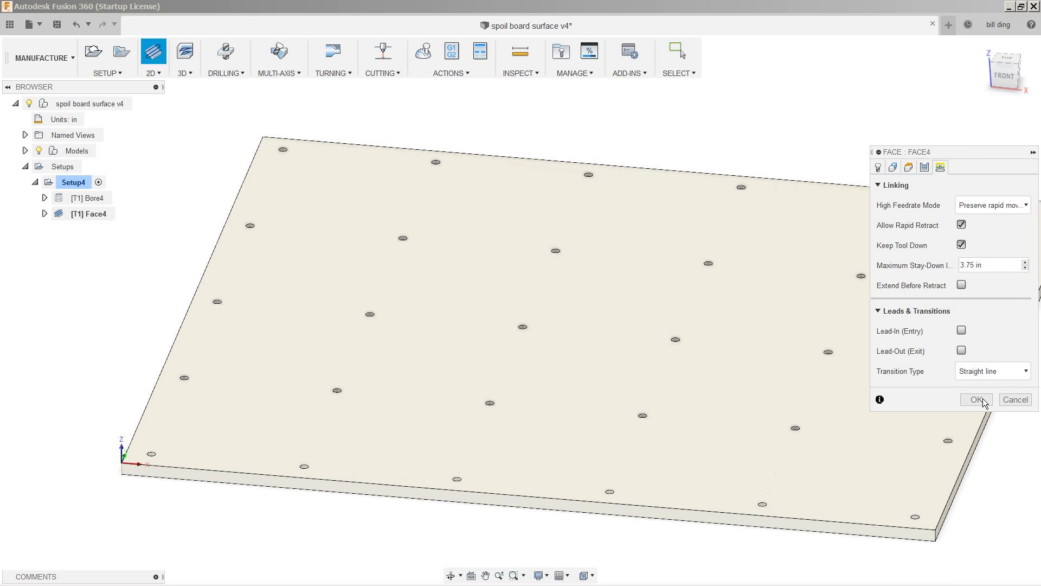
{"action": "left_click", "coordinate": [976, 399]}
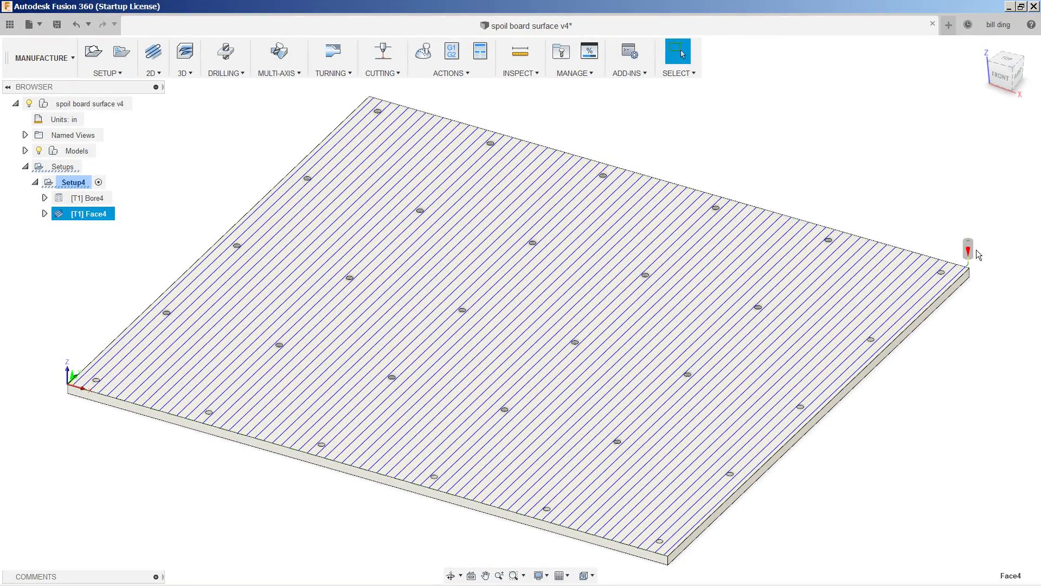
{"action": "mouse_move", "coordinate": [67, 402]}
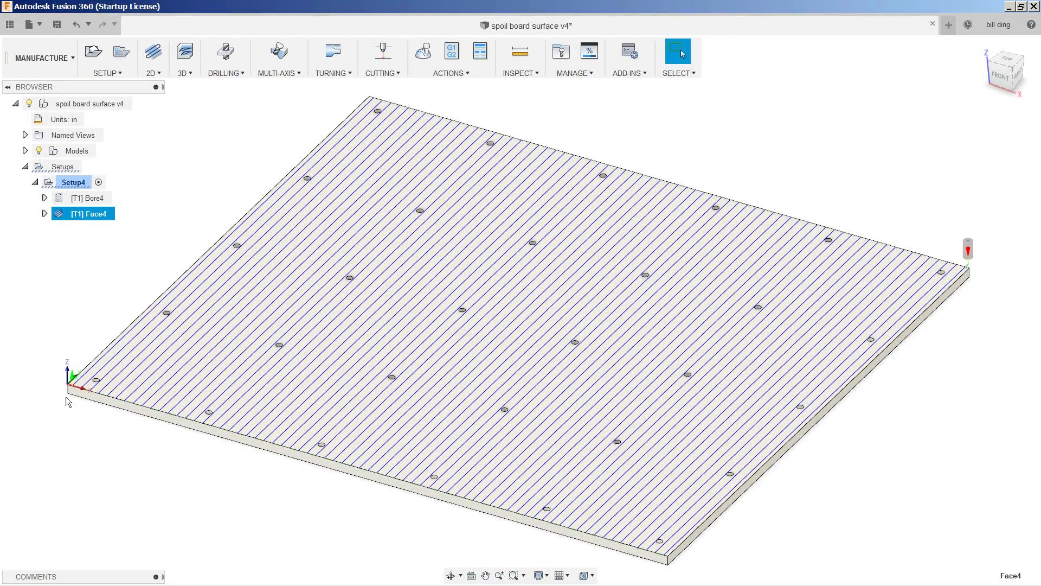
{"action": "right_click", "coordinate": [83, 214]}
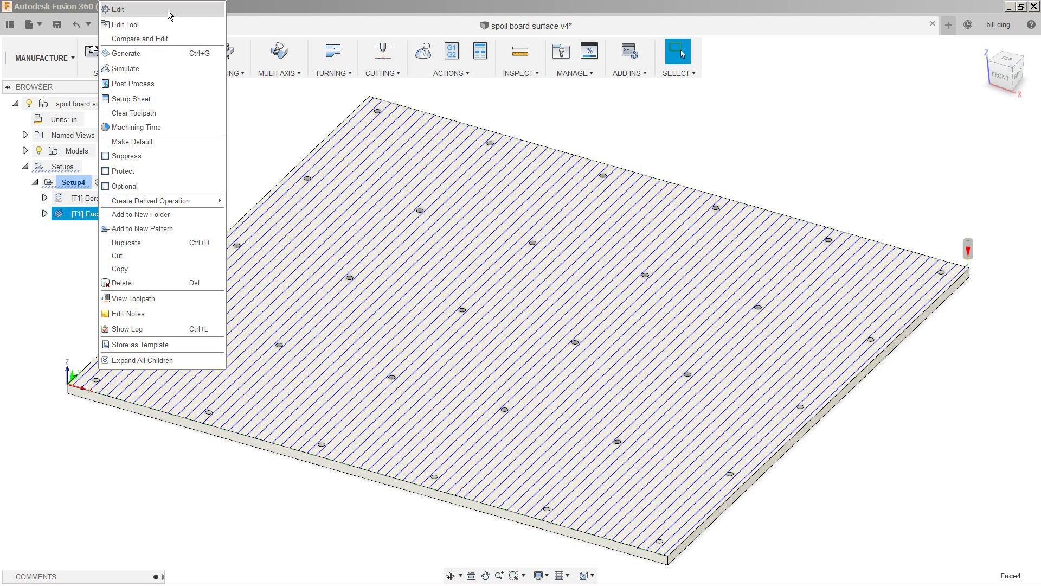
{"action": "left_click", "coordinate": [117, 8]}
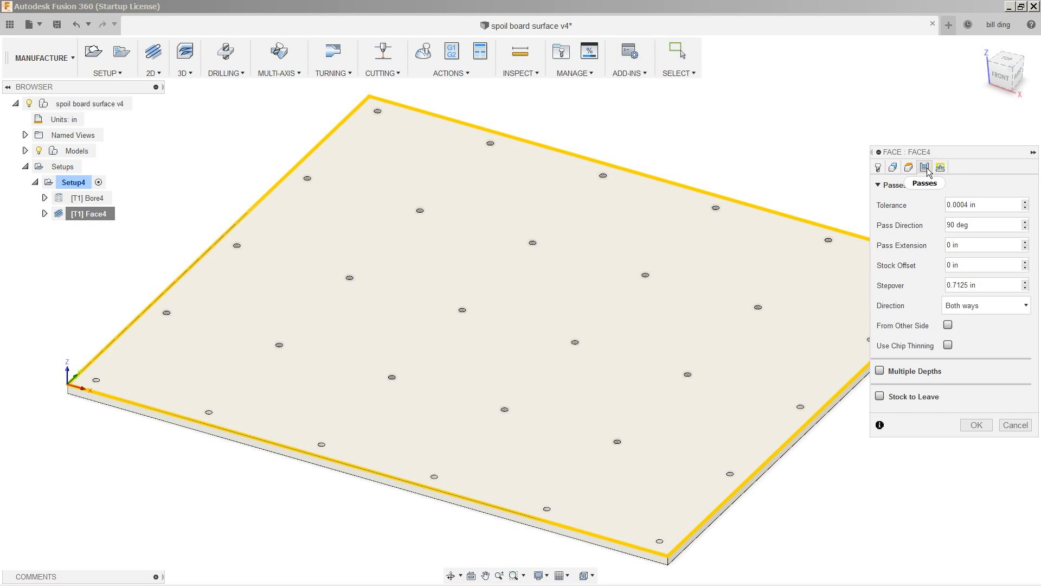
{"action": "left_click", "coordinate": [948, 325]}
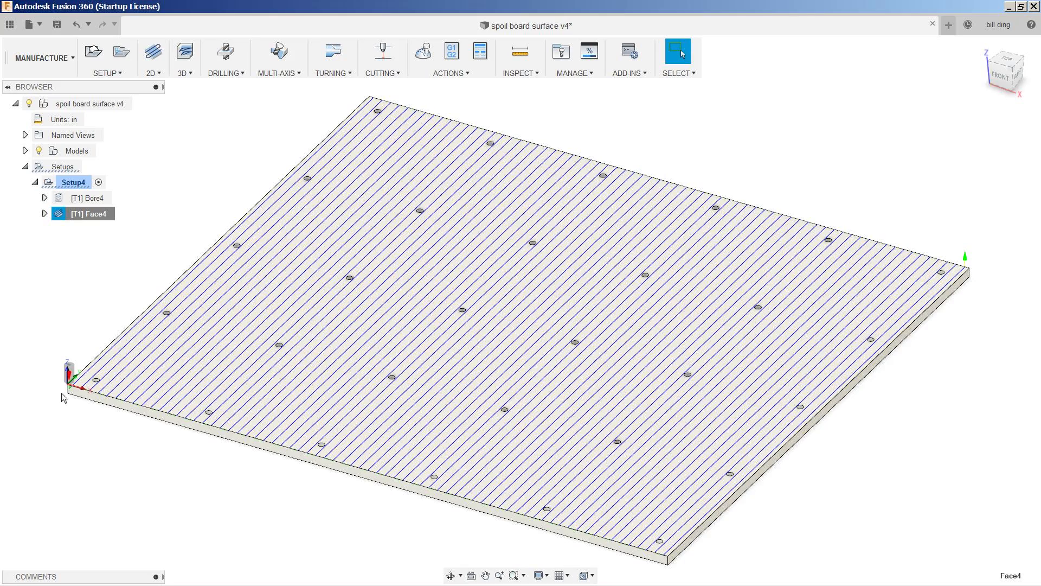
{"action": "mouse_move", "coordinate": [131, 253]}
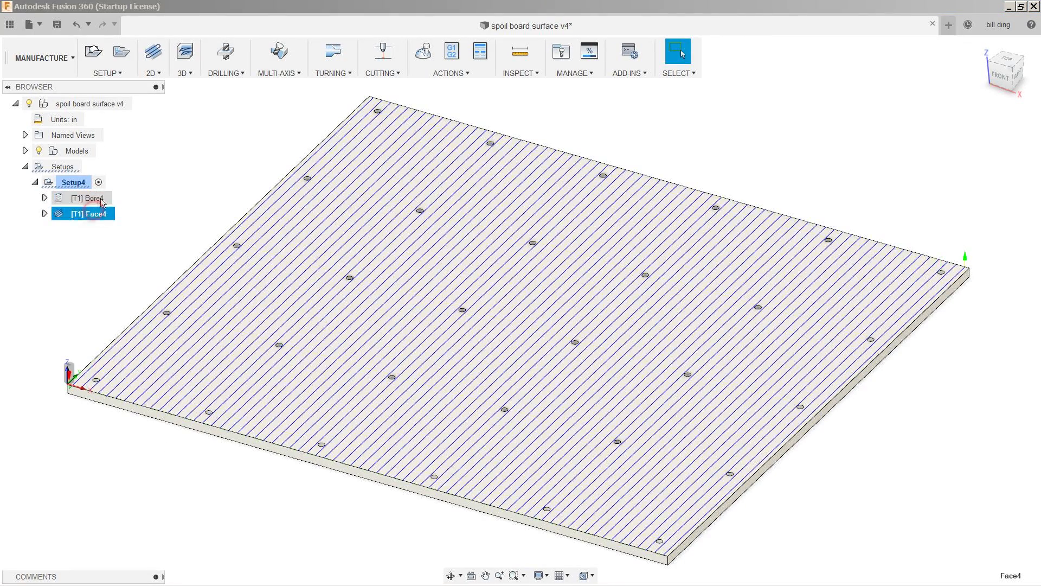
Step: Post-process Bore4 with the Mach3Mill config as a program named SPOIL BOARD 1/4"
{"action": "right_click", "coordinate": [82, 197]}
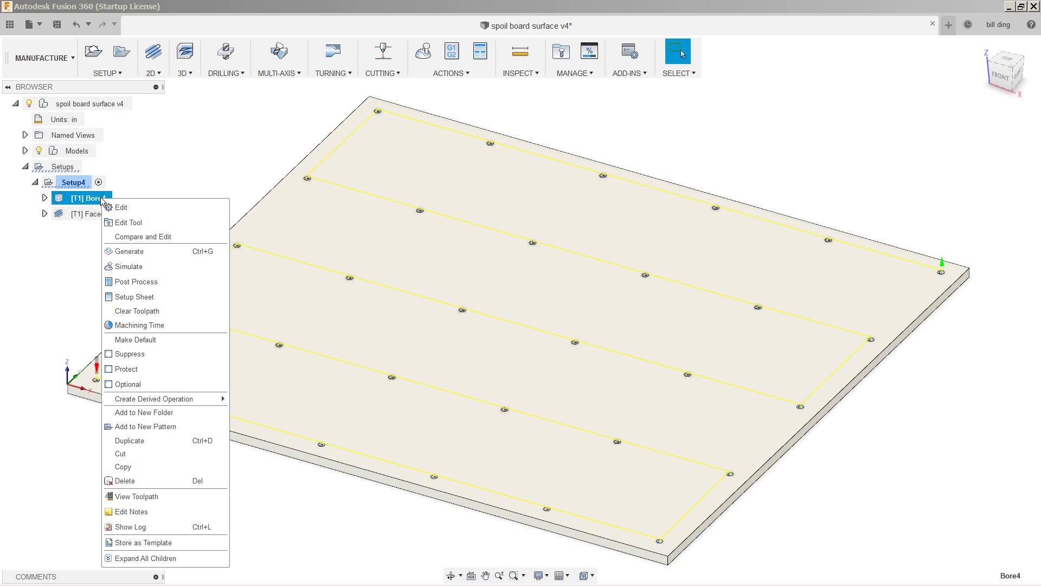
{"action": "mouse_move", "coordinate": [140, 282]}
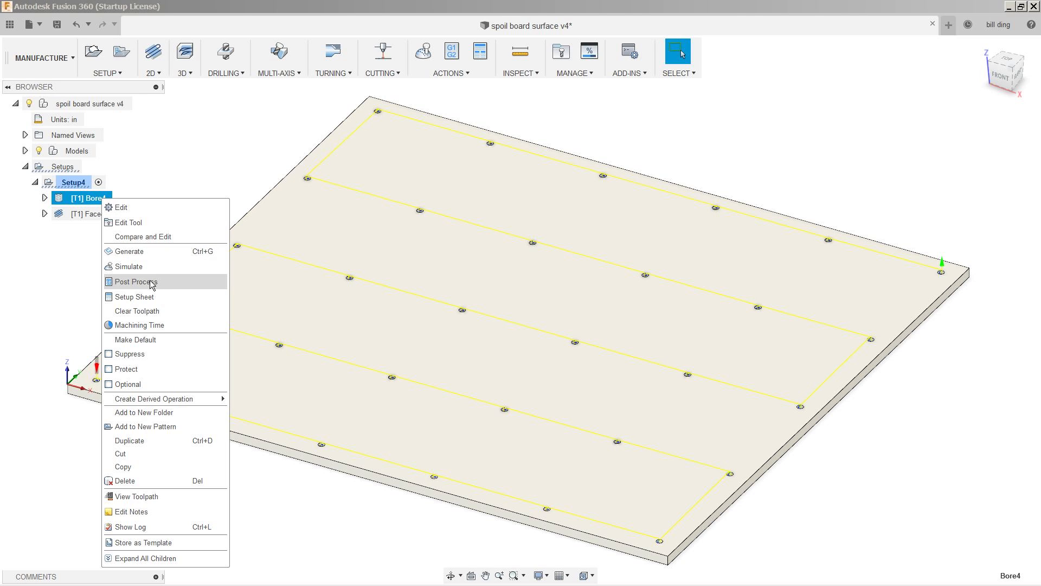
{"action": "left_click", "coordinate": [135, 282]}
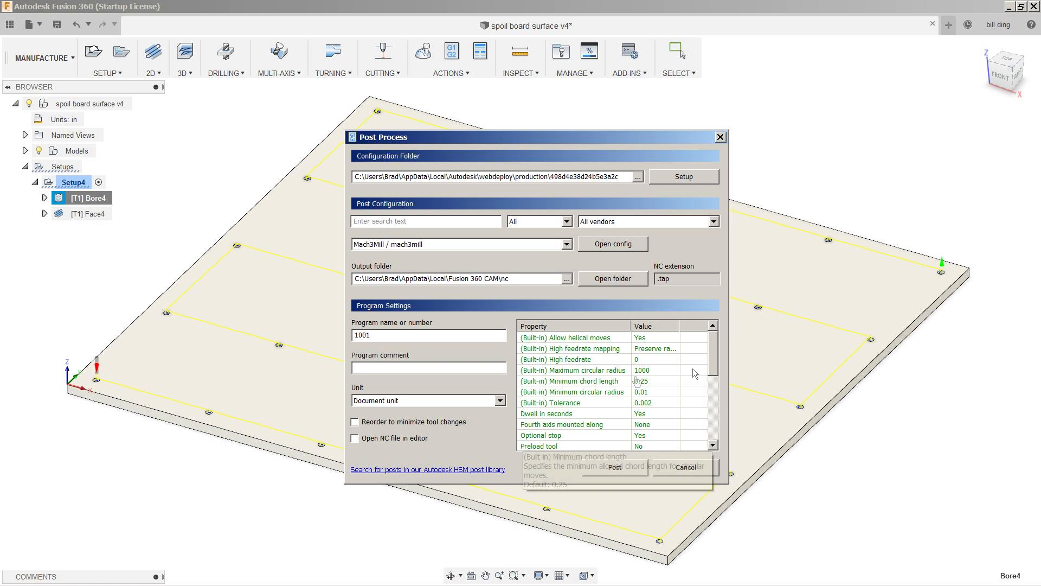
{"action": "scroll", "scroll_direction": "down", "scroll_amount": 3}
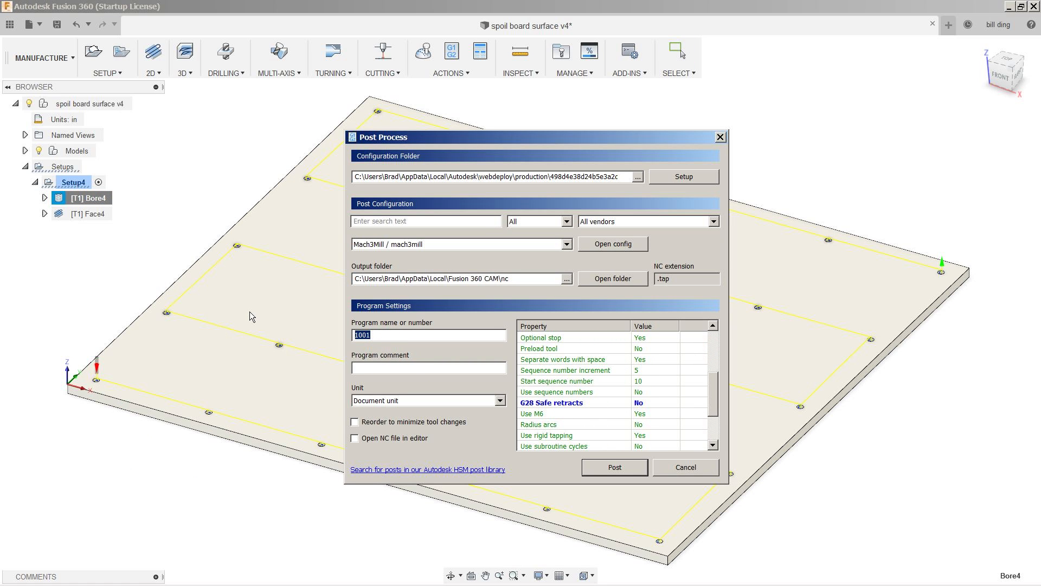
{"action": "type", "text": "SPOIL BOARD FACE"}
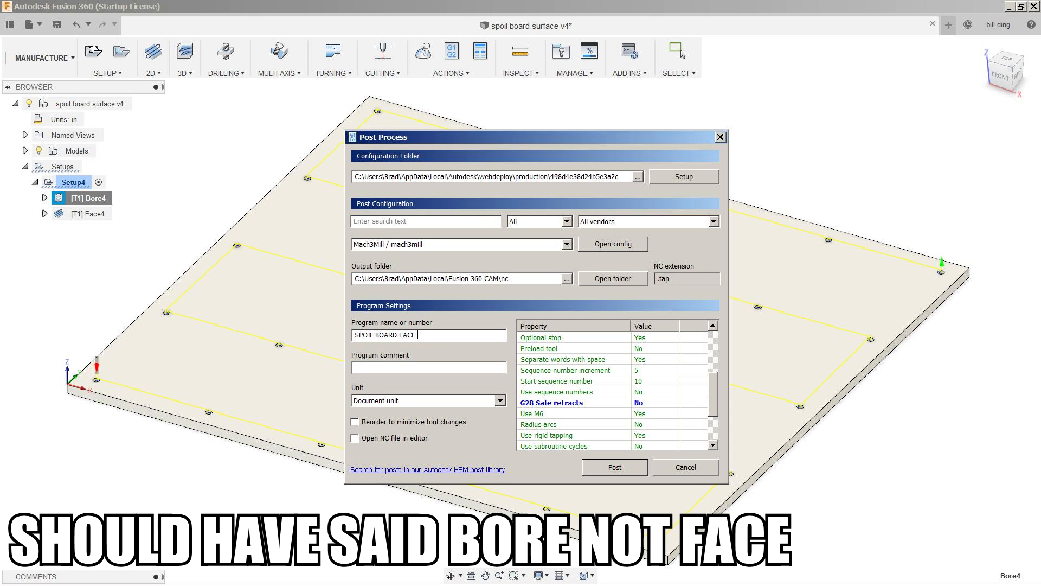
{"action": "type", "text": "1/4\""}
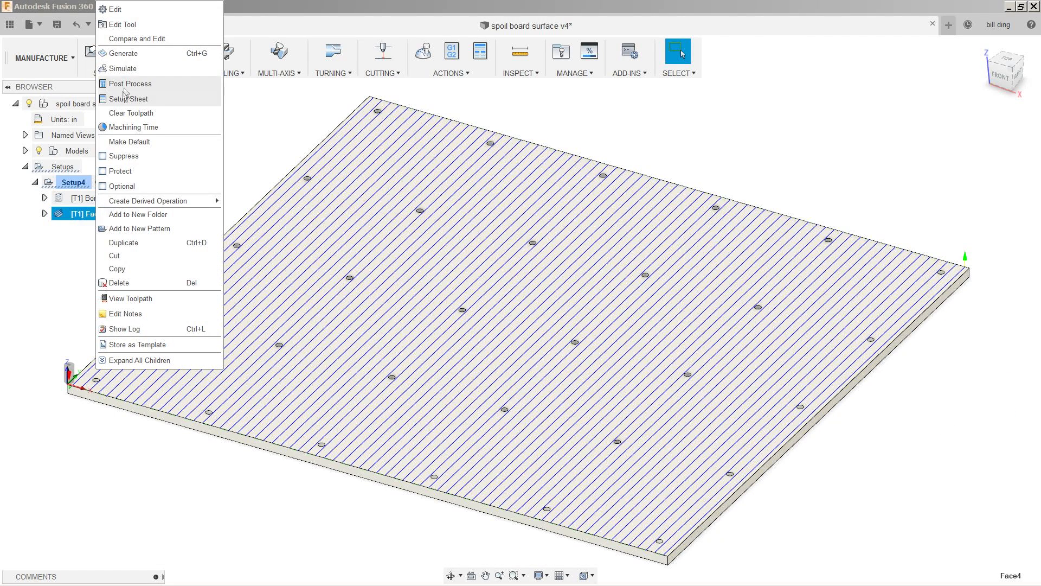
Step: Post-process Face4 with the Mach3Mill config as a program named SPOIL BOARD FACE and write the file
{"action": "left_click", "coordinate": [130, 83]}
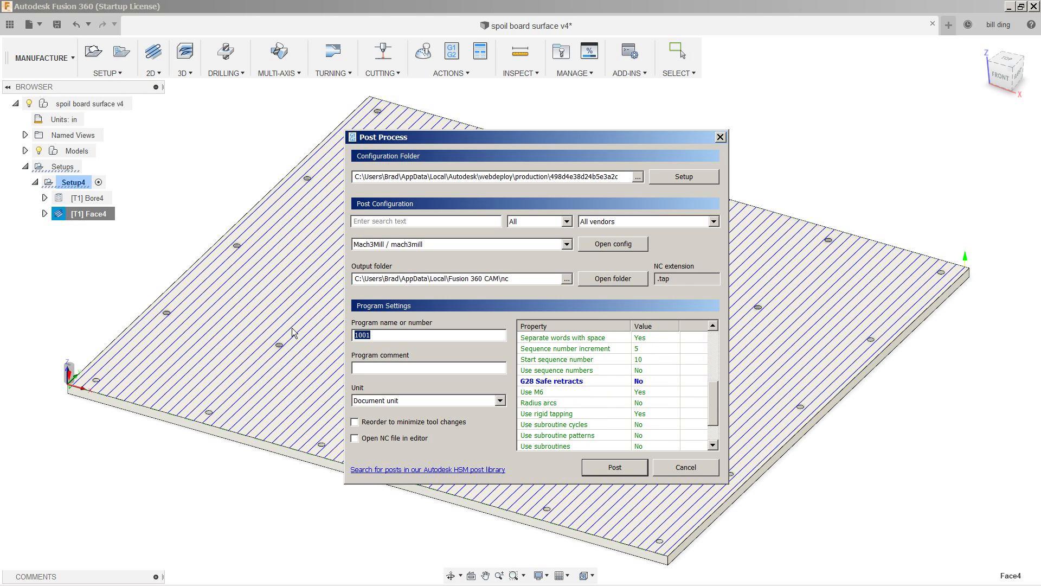
{"action": "type", "text": "SPOIL BOARD 3/4\""}
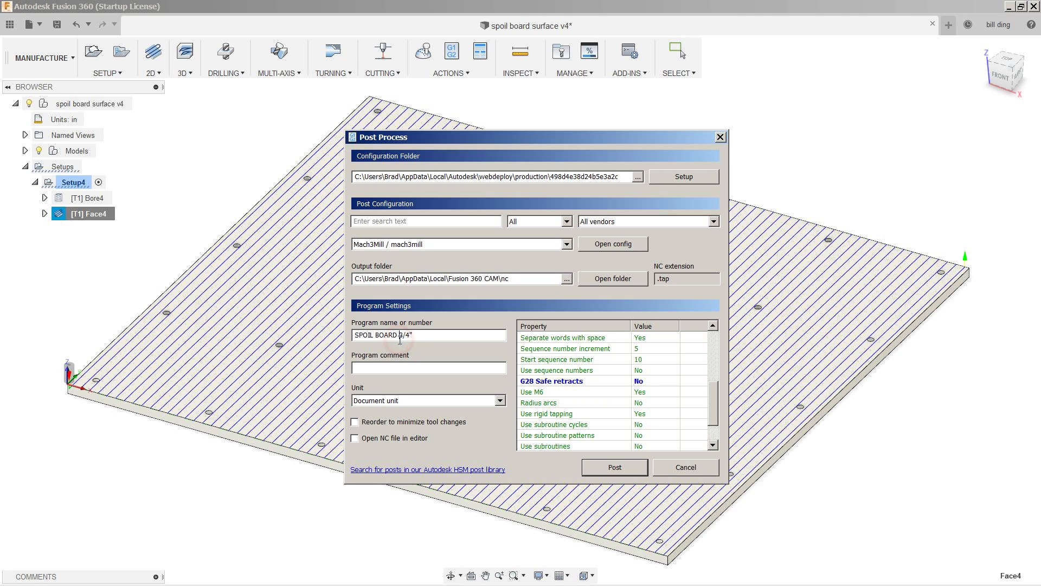
{"action": "type", "text": "FACE"}
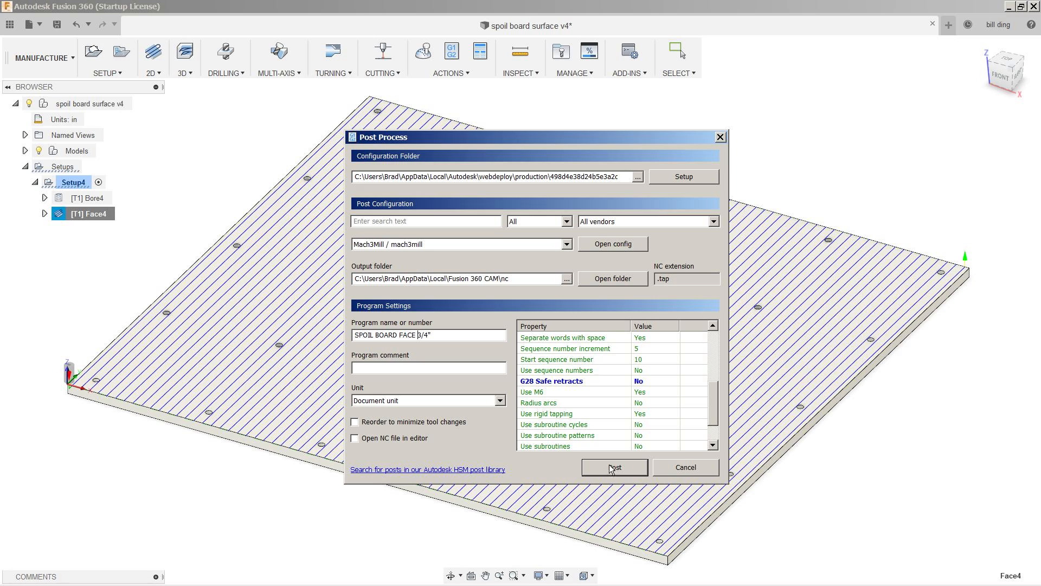
{"action": "left_click", "coordinate": [614, 466]}
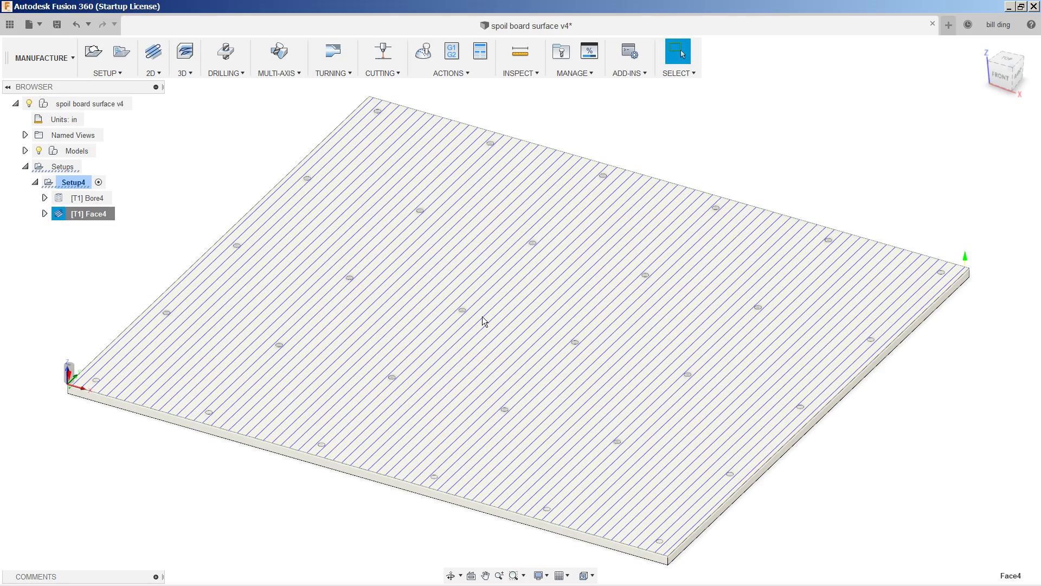
{"action": "mouse_move", "coordinate": [564, 337]}
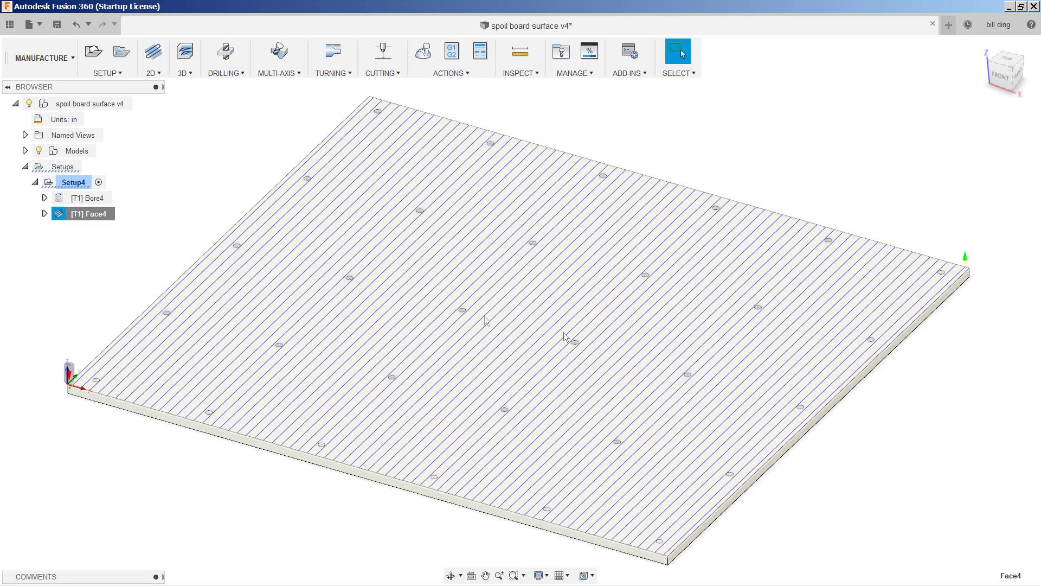